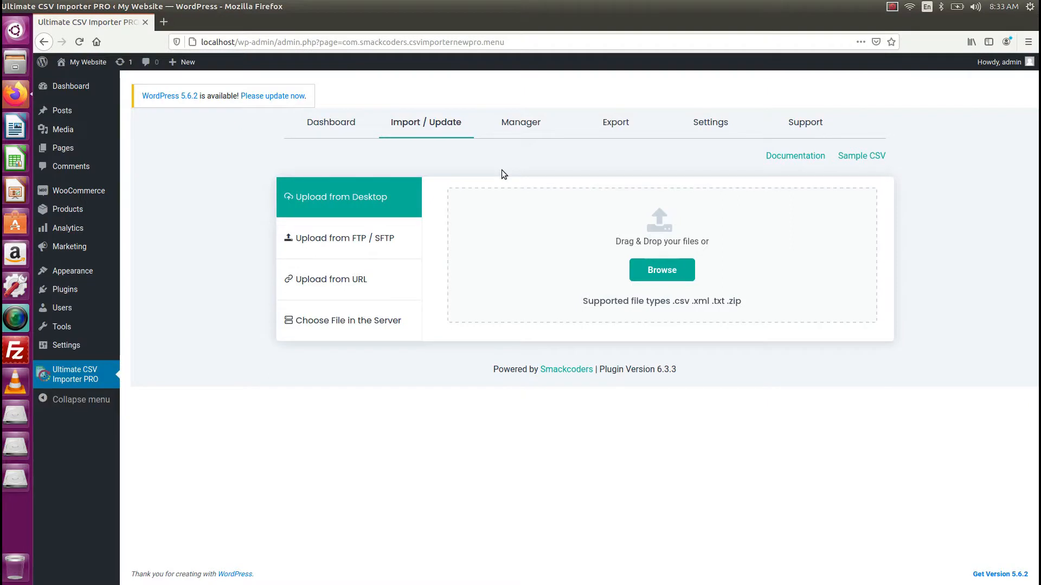
mouse_move(727, 376)
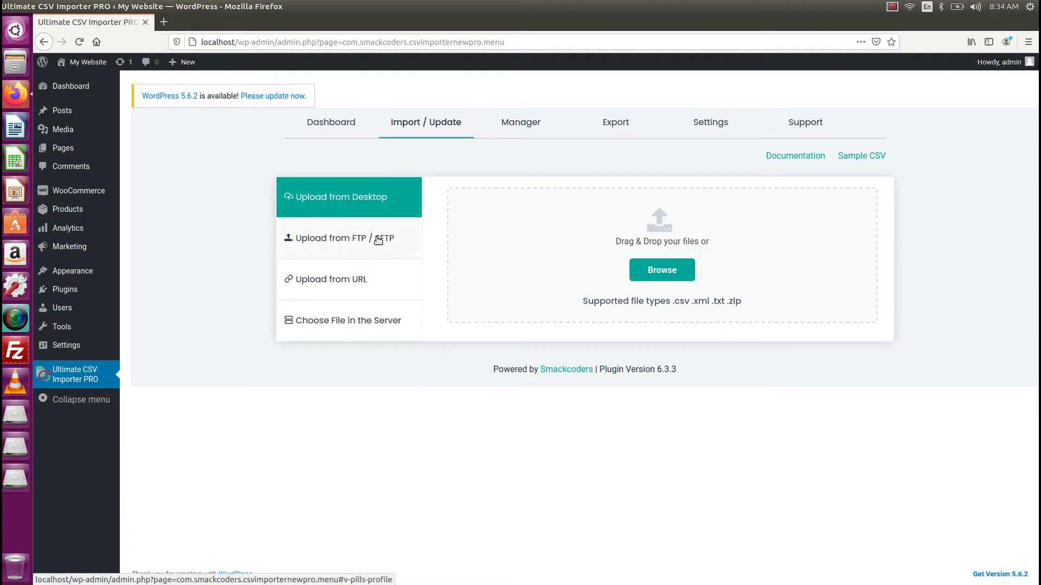
Fetch post-csv.csv (26.98 KB) from FTP path /Documents/post-csv.csv for import as Posts
click(345, 237)
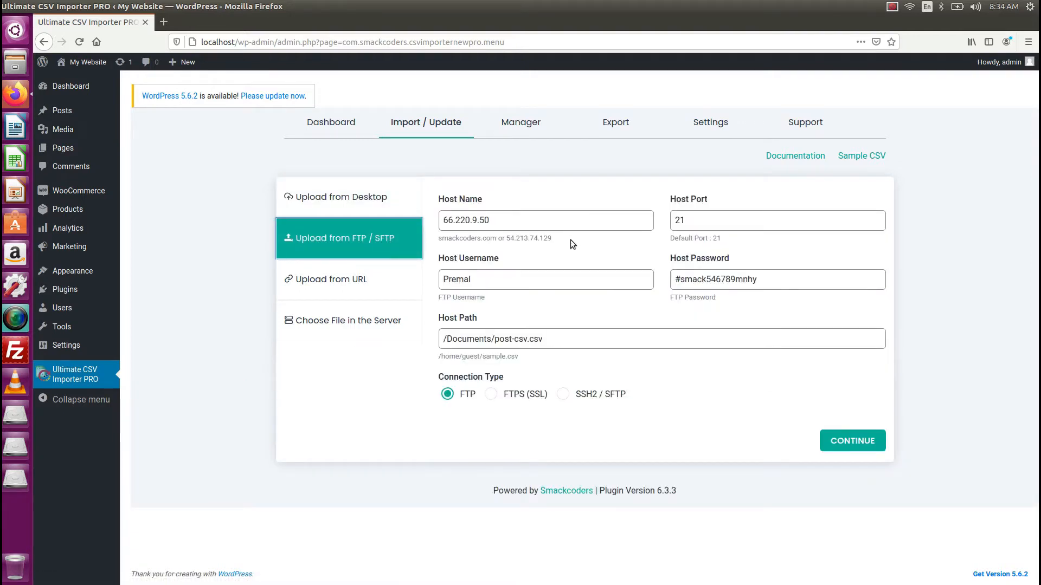
click(777, 220)
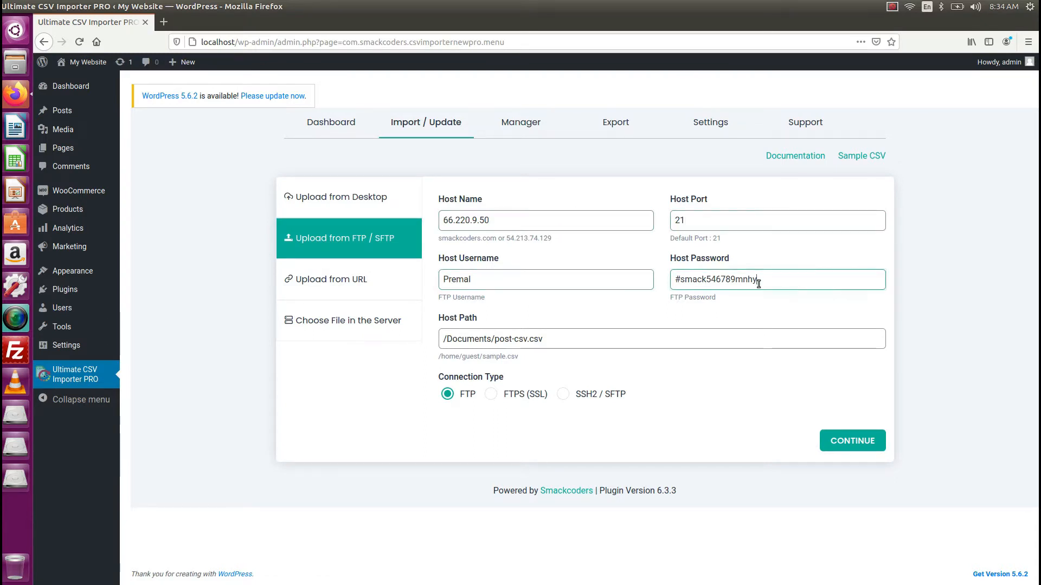
click(661, 339)
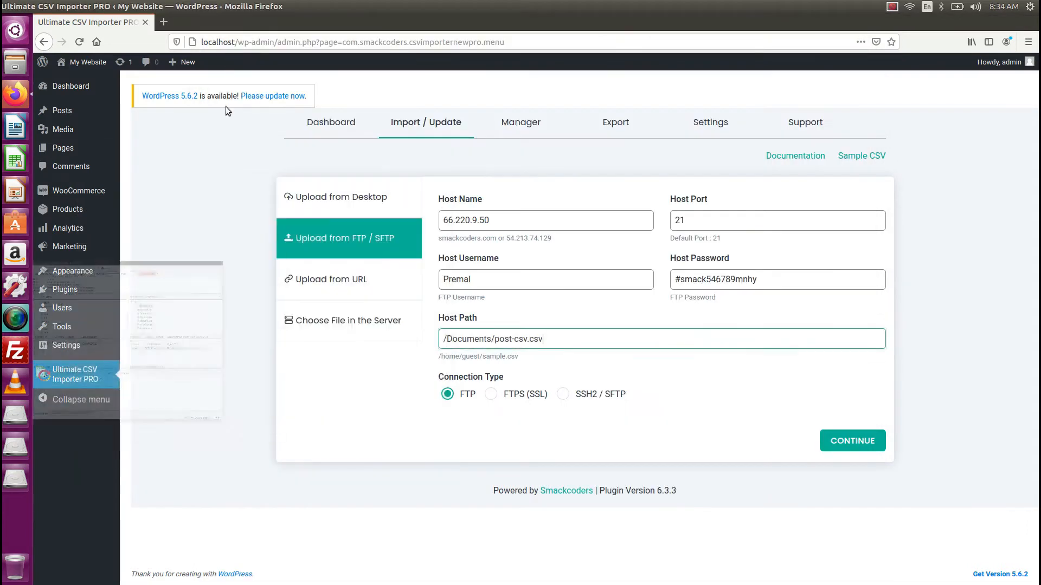
mouse_move(524, 364)
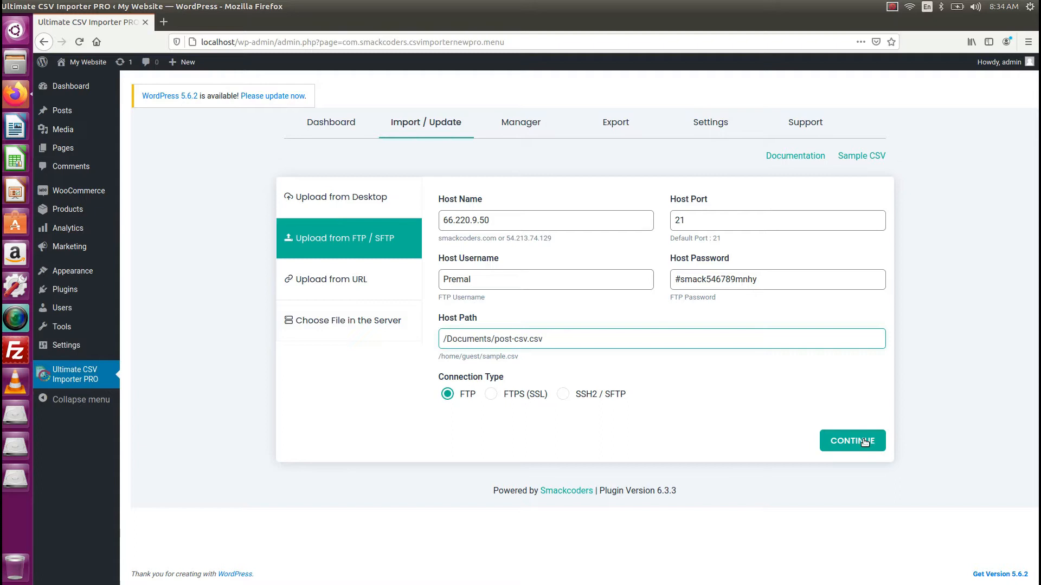
click(852, 440)
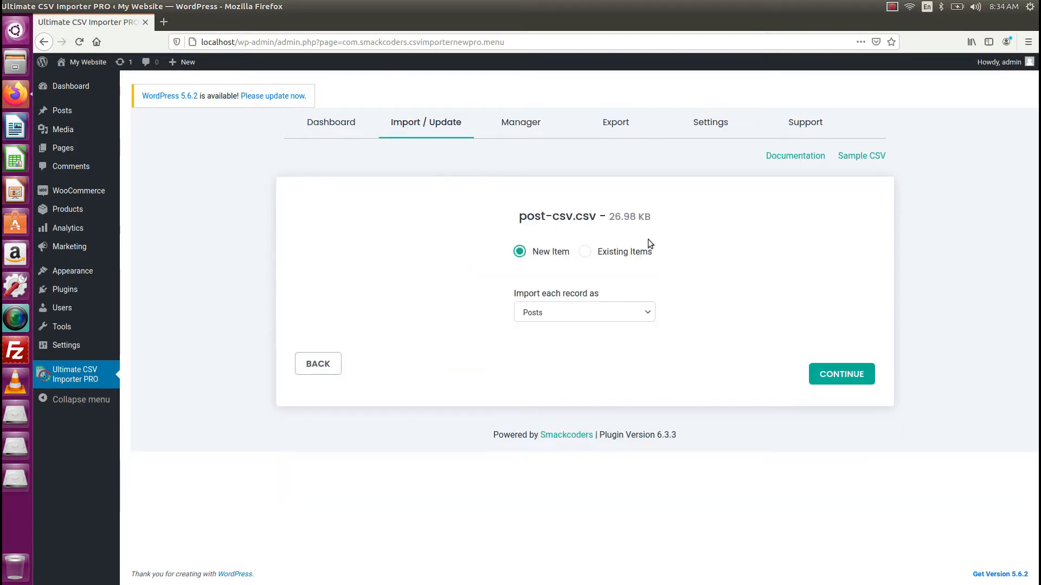
Switch the post-csv.csv import to update Existing Items as Posts
click(584, 252)
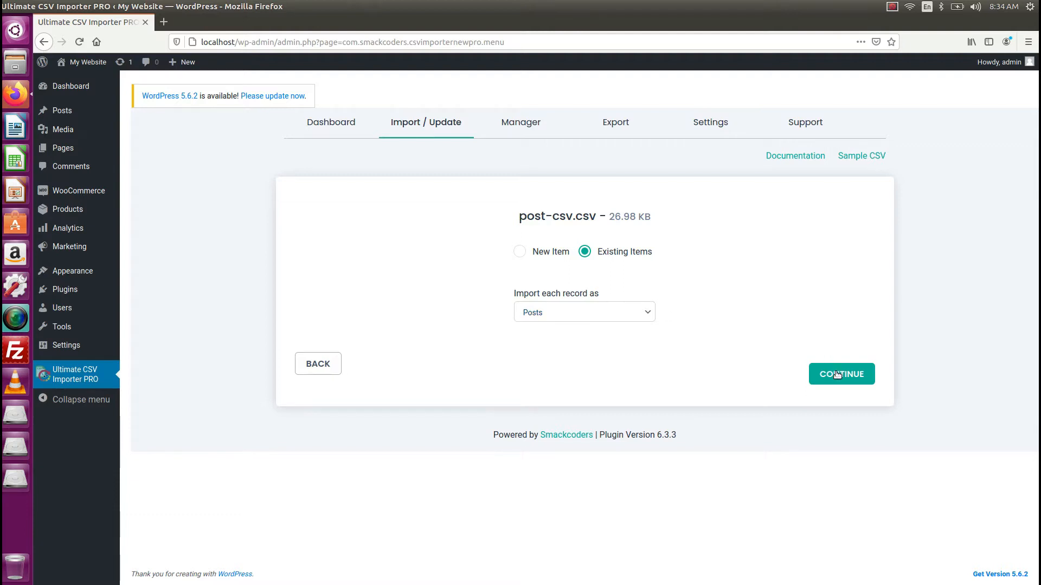
click(841, 374)
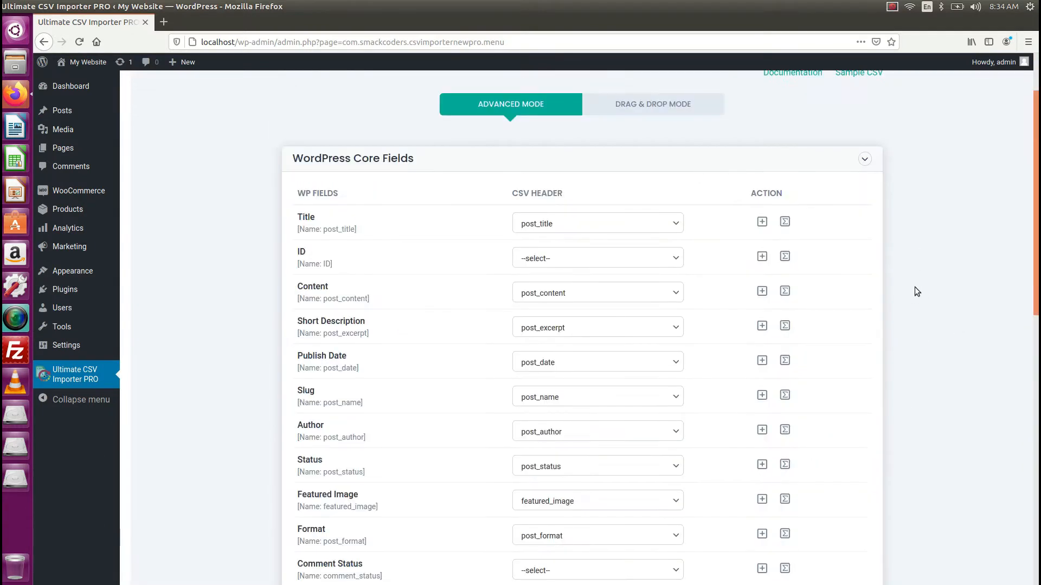
mouse_move(889, 222)
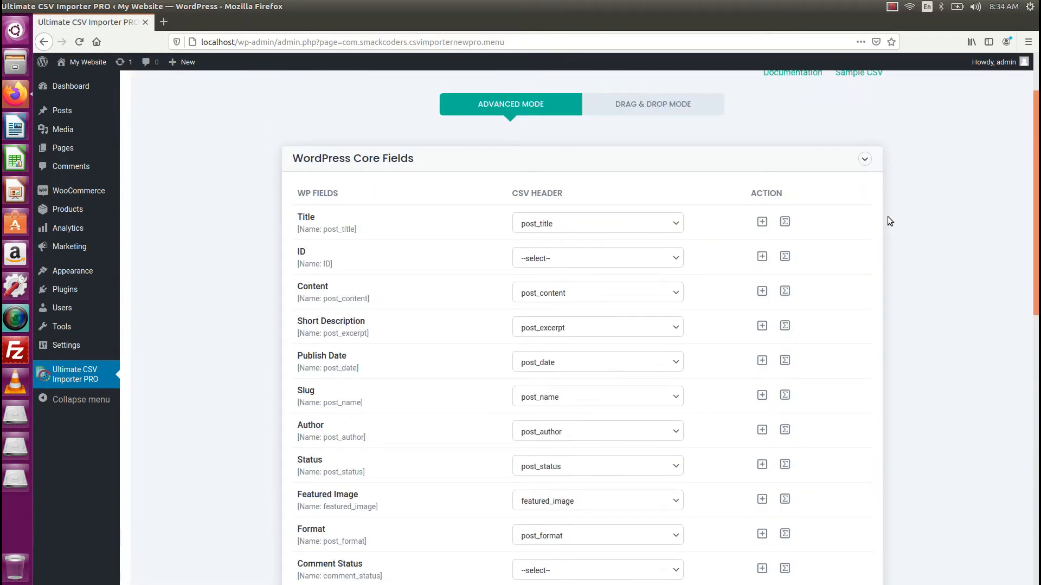
Review the core field mappings and save them under a new mapping name
scroll(down, 3)
text(post-csv)
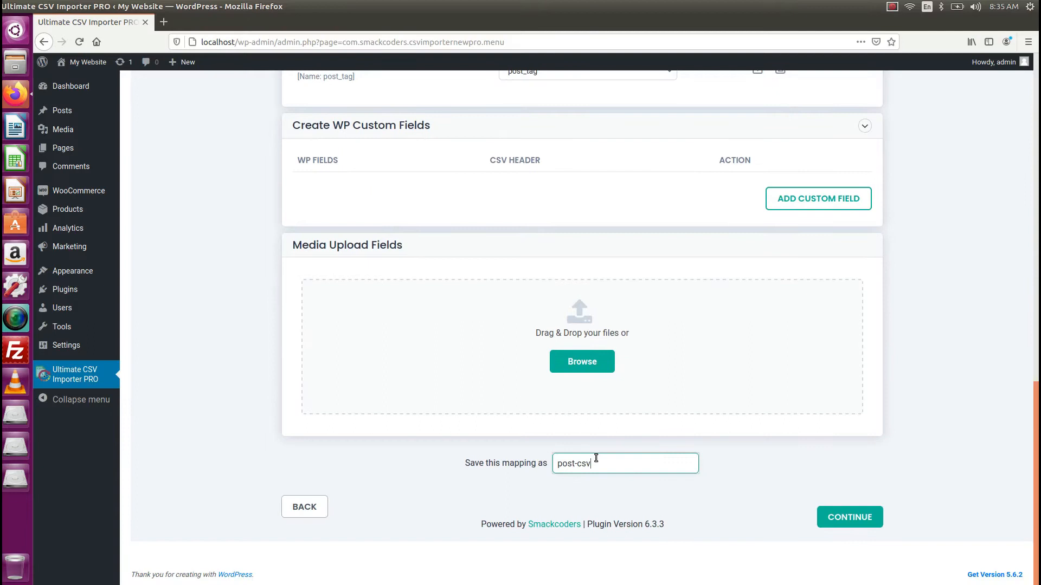
text(ft)
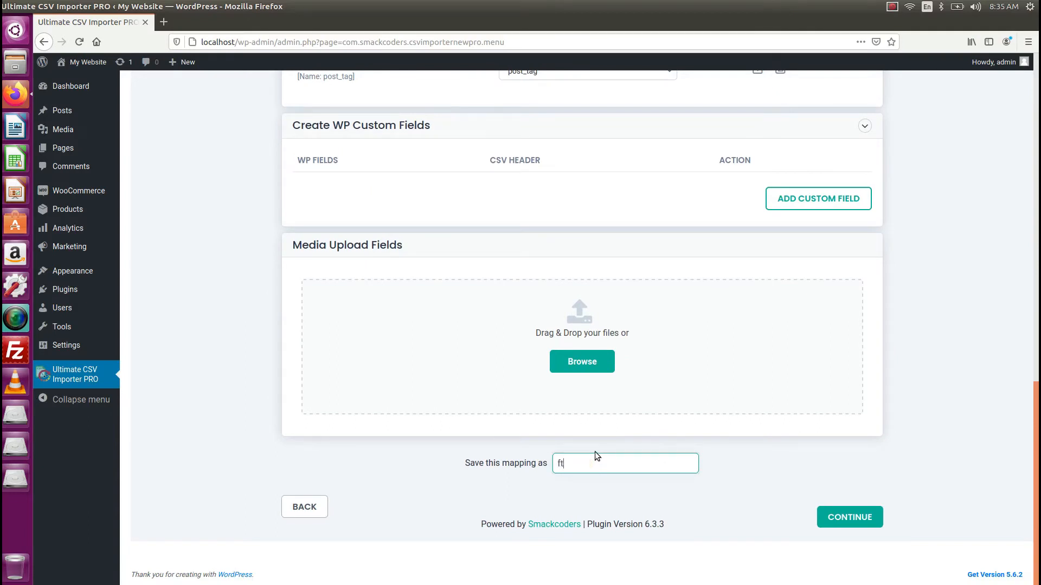
text(po)
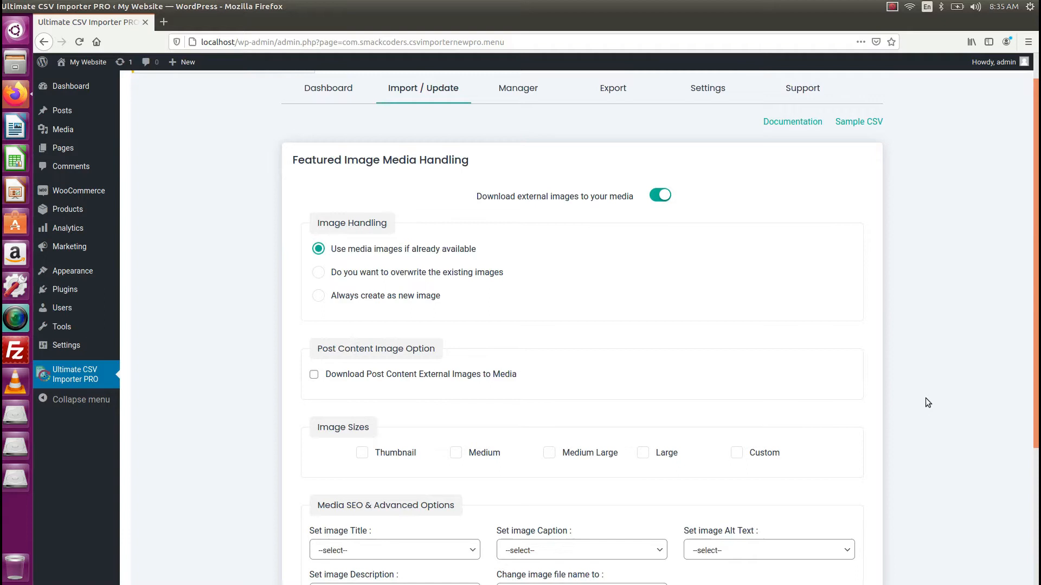
Move past Featured Image Media Handling to the import configuration section
scroll(down, 3)
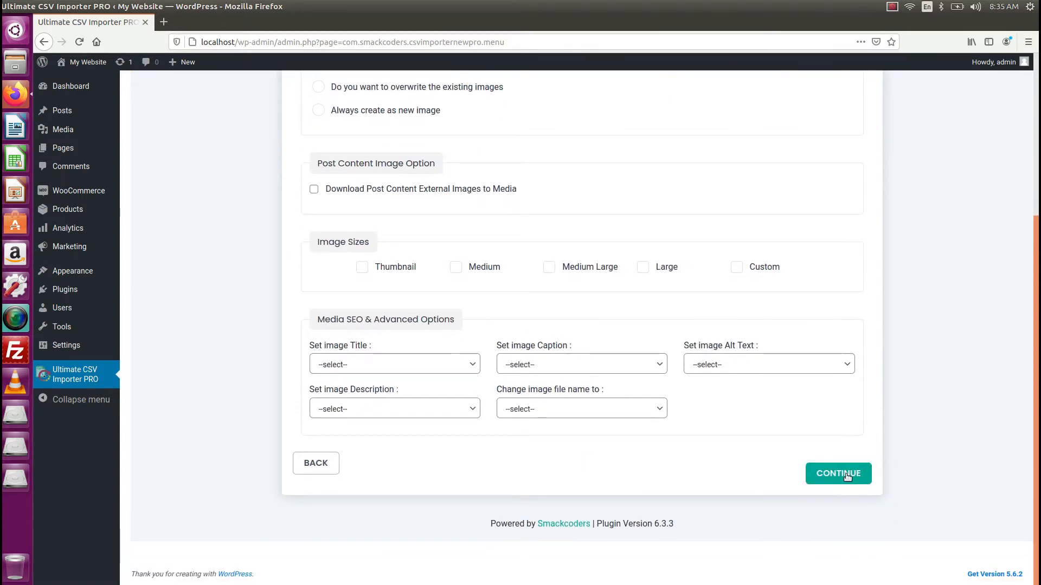
click(838, 473)
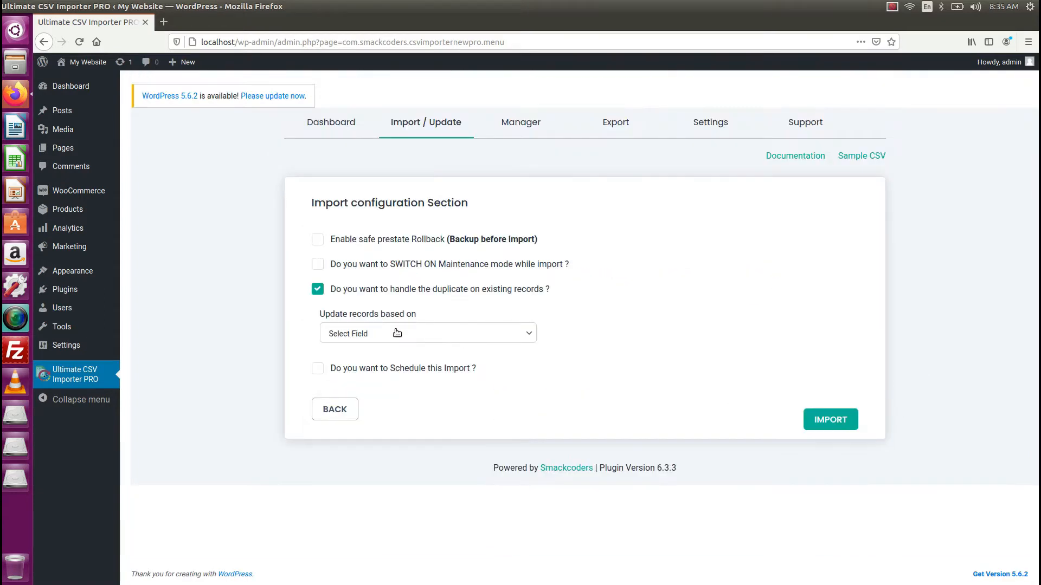
mouse_move(482, 360)
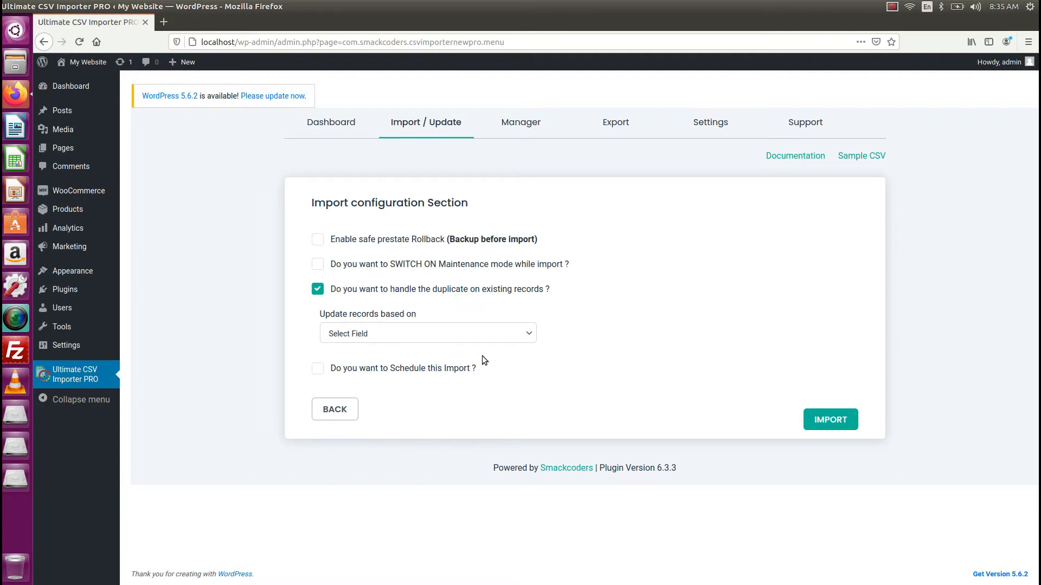
mouse_move(52, 133)
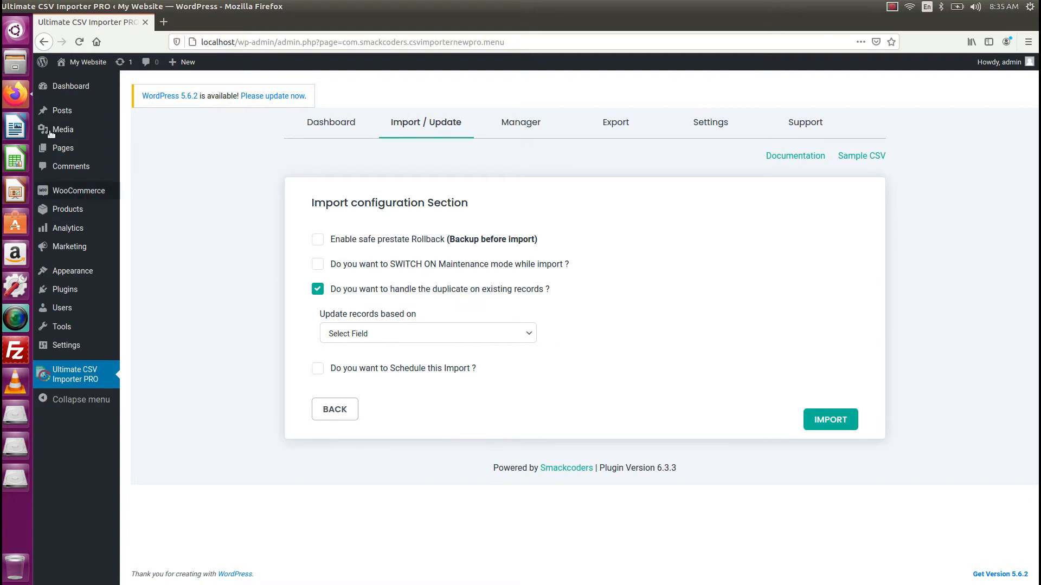
Launch Terminal from the Dash and run crontab -e
text(ter)
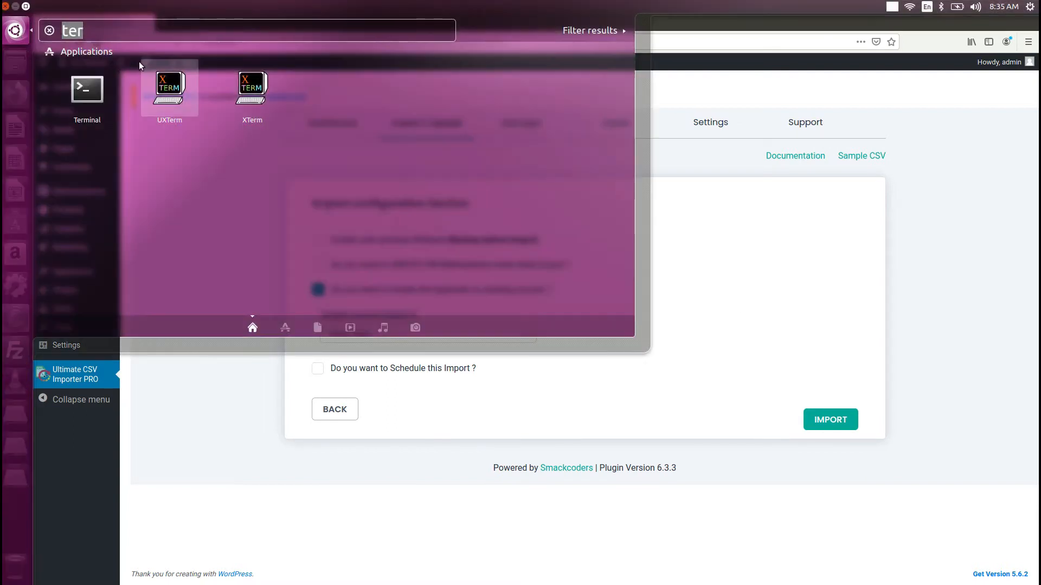
click(86, 89)
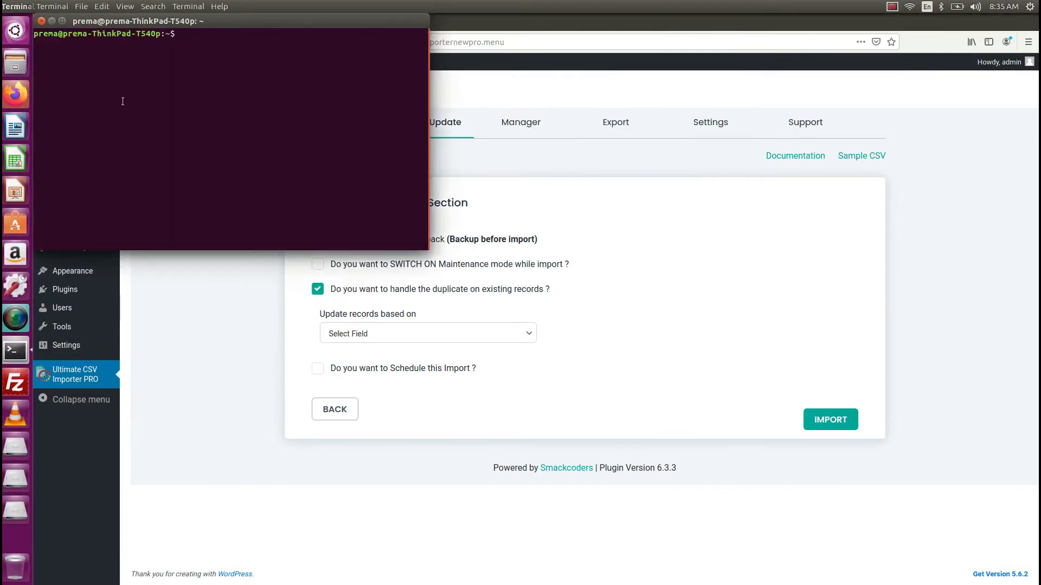
drag(136, 21, 558, 241)
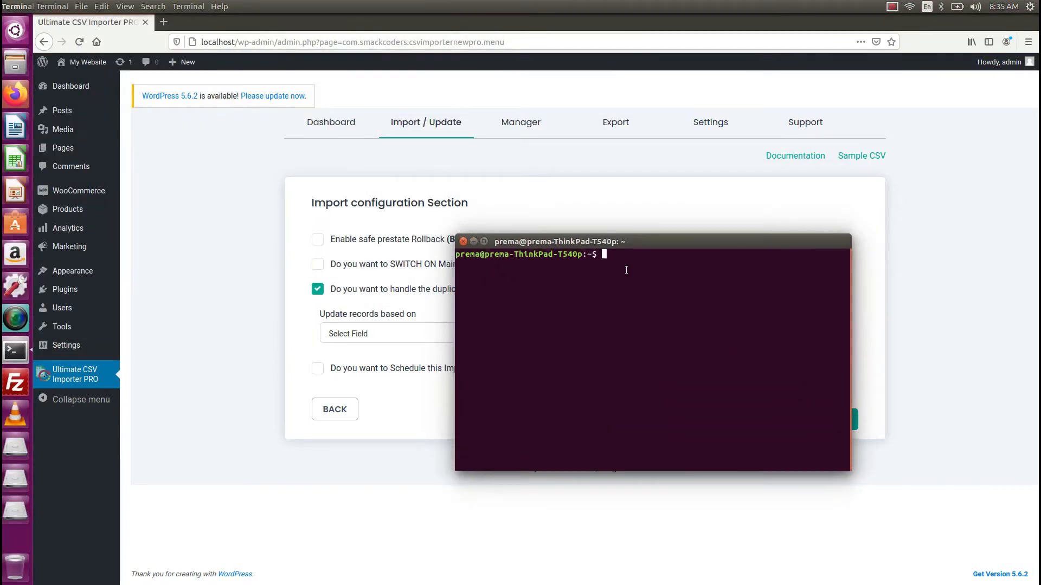
text(crontab -e)
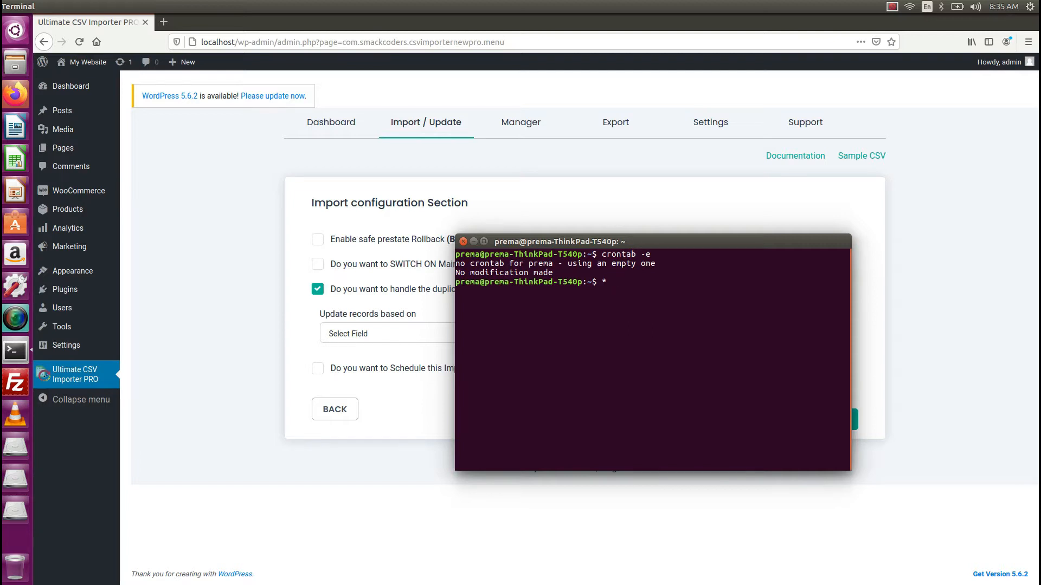
Write the cron line running /var/www/html/wordpress/wp-cron.php every minute with /usr/bin/php
text(/1)
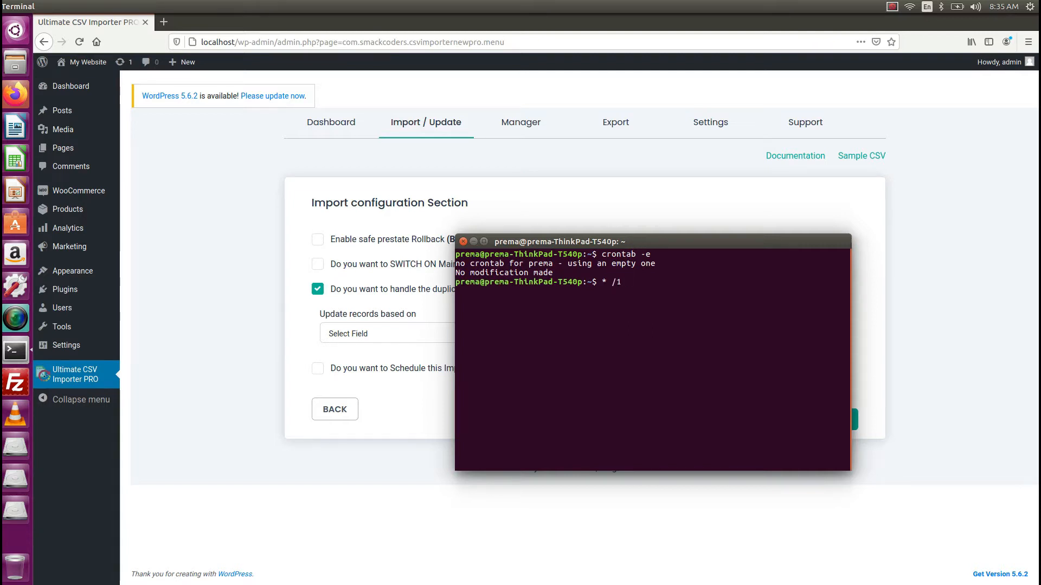
text(****)
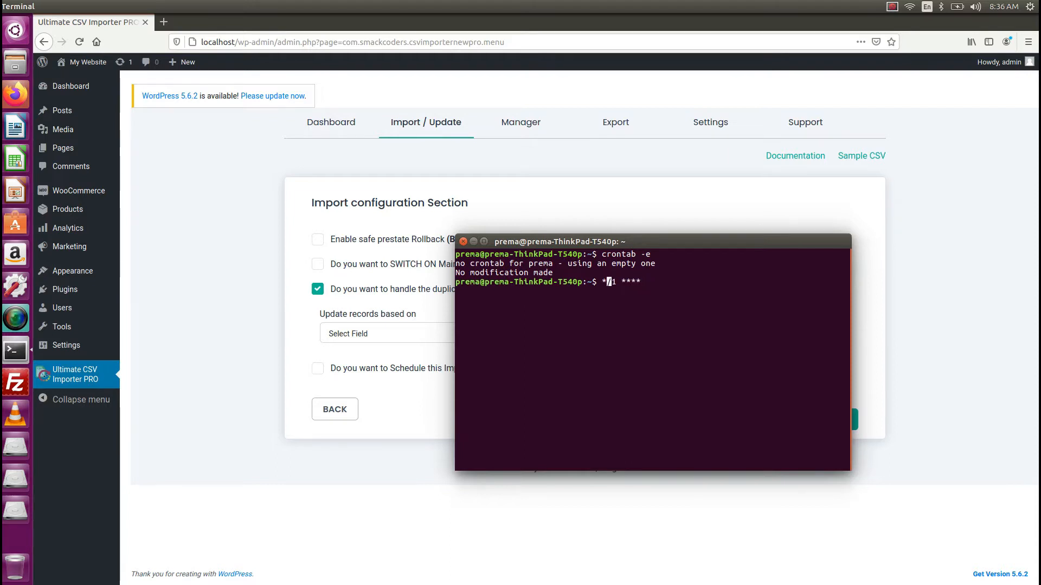
text(/)
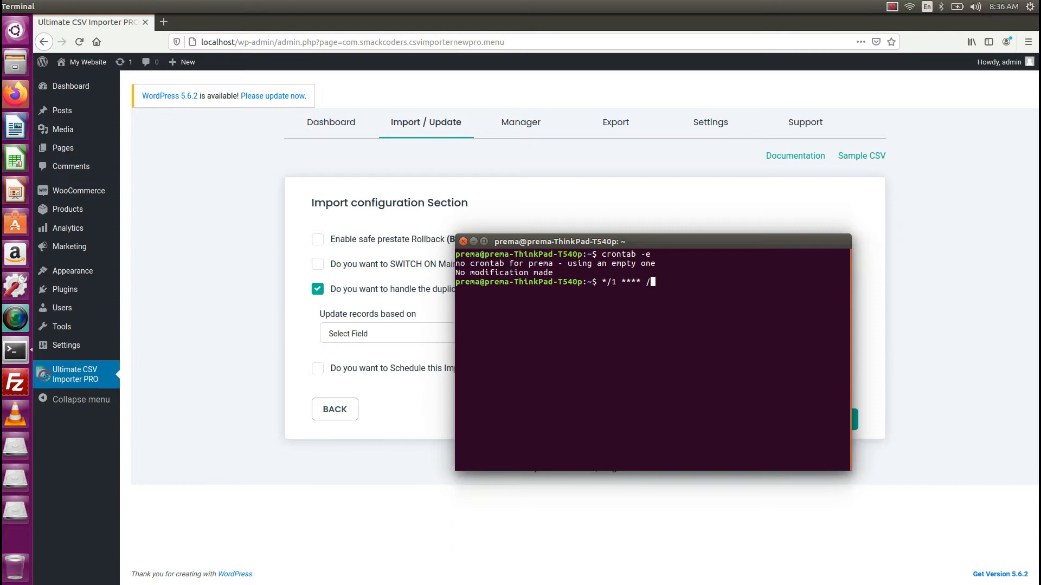
text(usr/bin/php /var/)
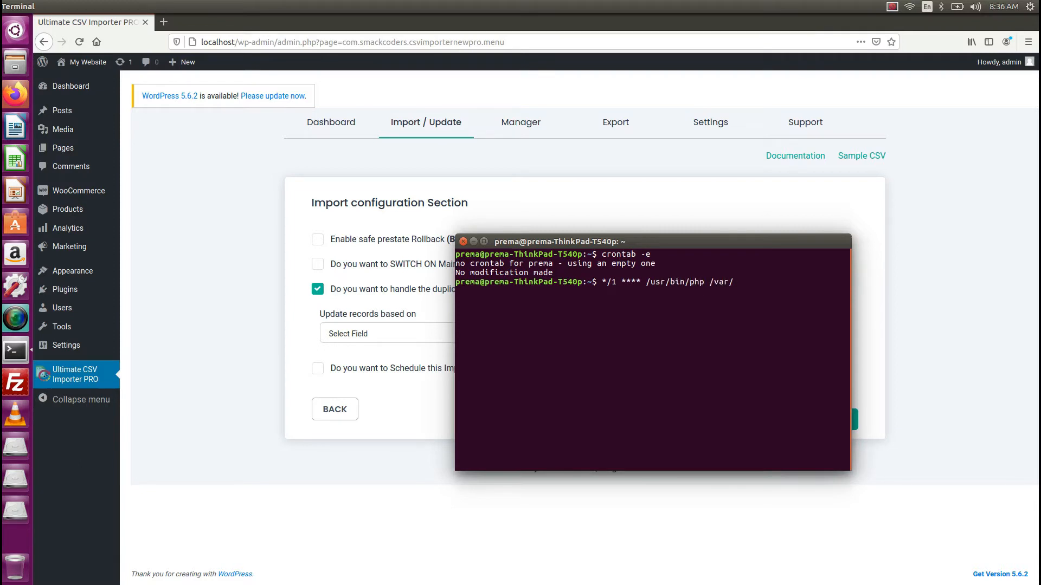
text(www/html/)
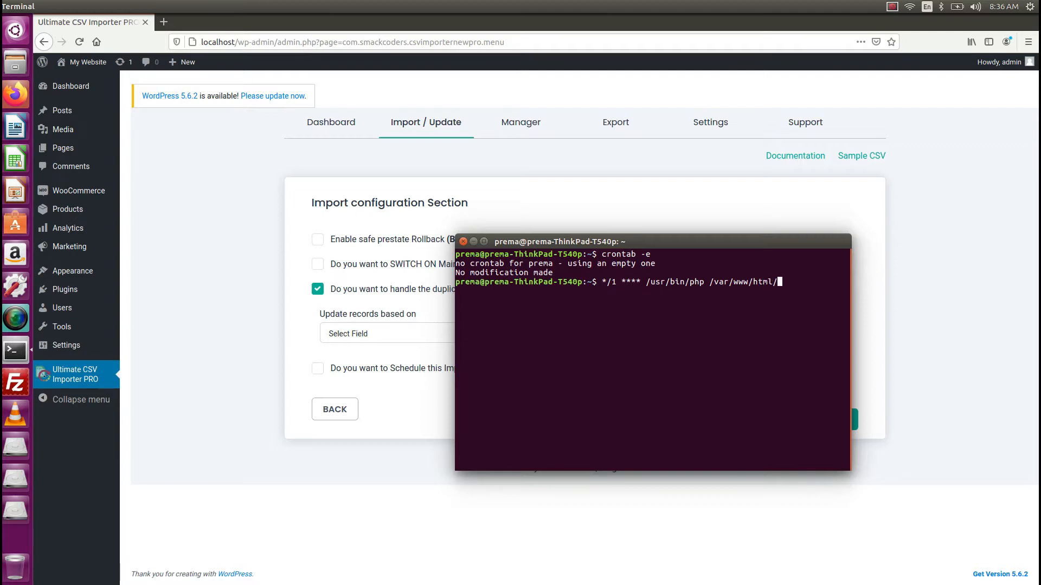
text(wordpress/)
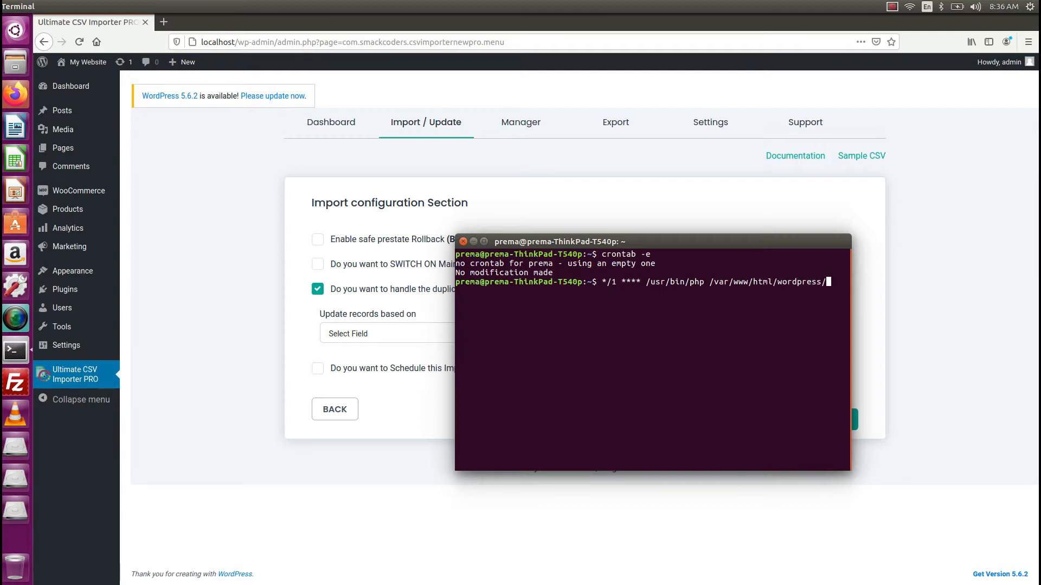
text(wp-cron.php > /dev/null 2>)
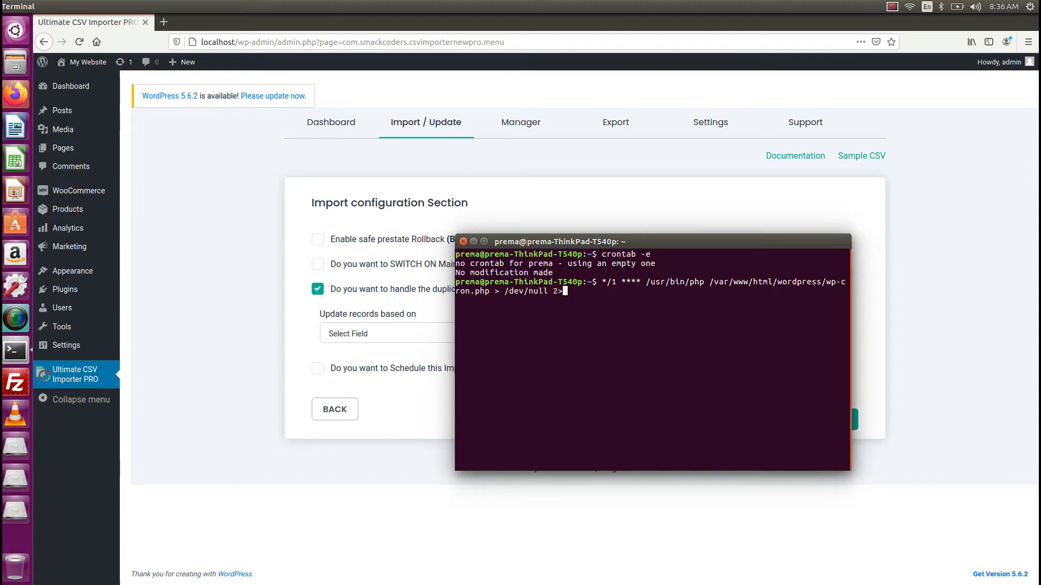
text(&1)
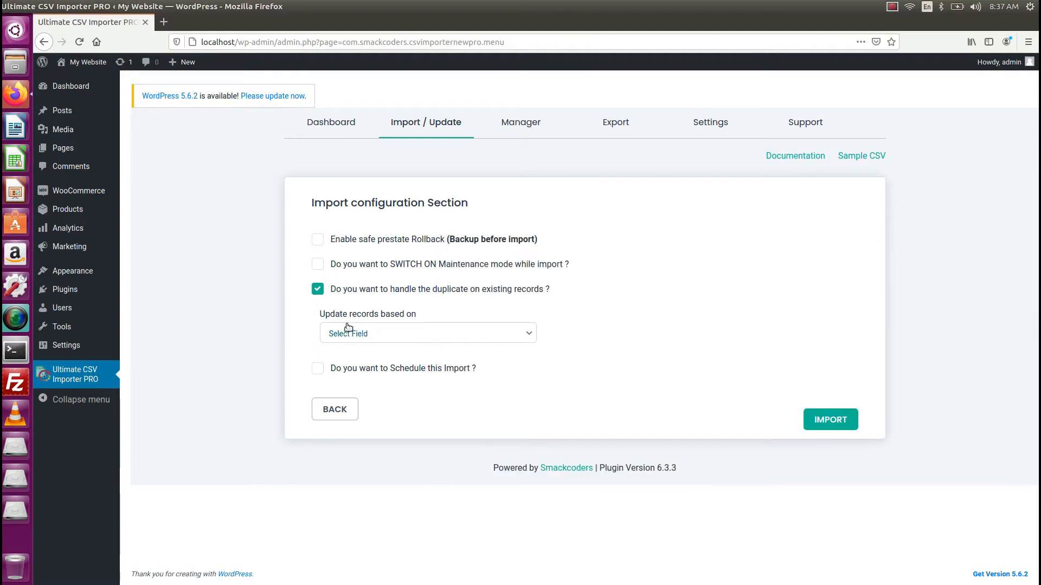
Match duplicates by post_title and schedule the import Every 5 mins
click(428, 333)
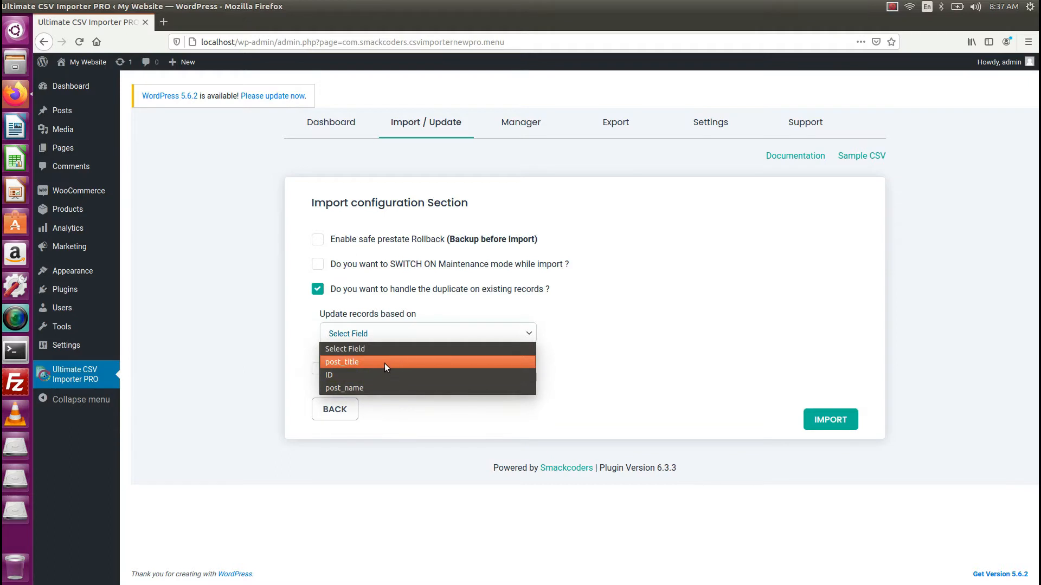
click(342, 362)
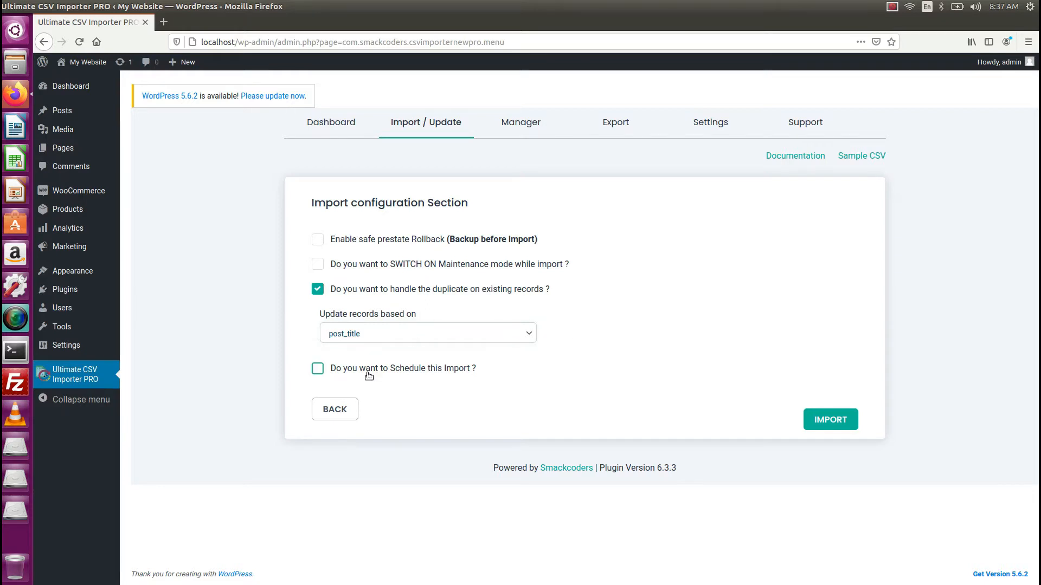
click(317, 369)
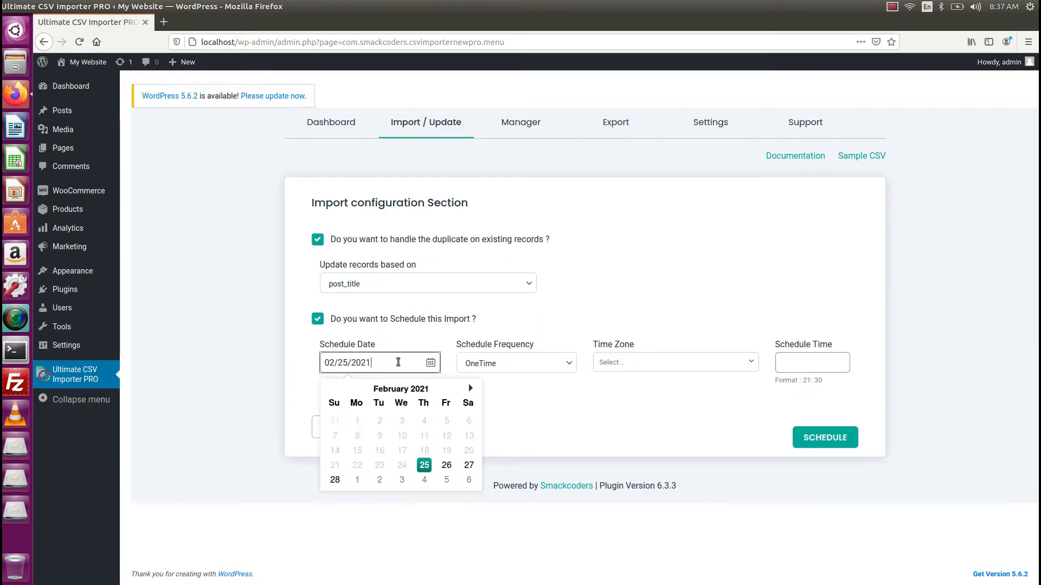
click(516, 363)
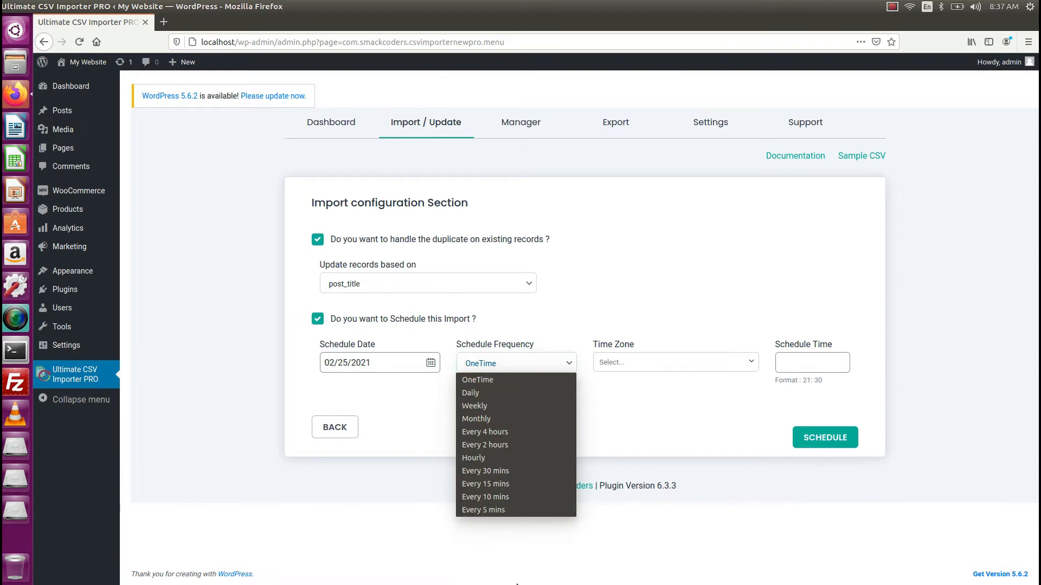
click(483, 509)
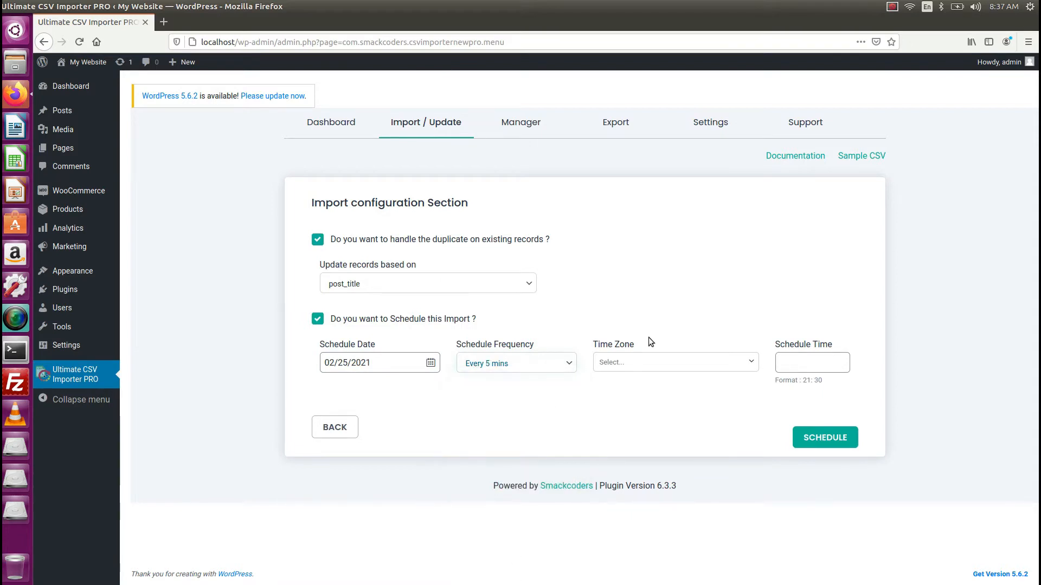
Set the schedule time zone to Asia/Kolkata and time 8:39, then save it
text(kol)
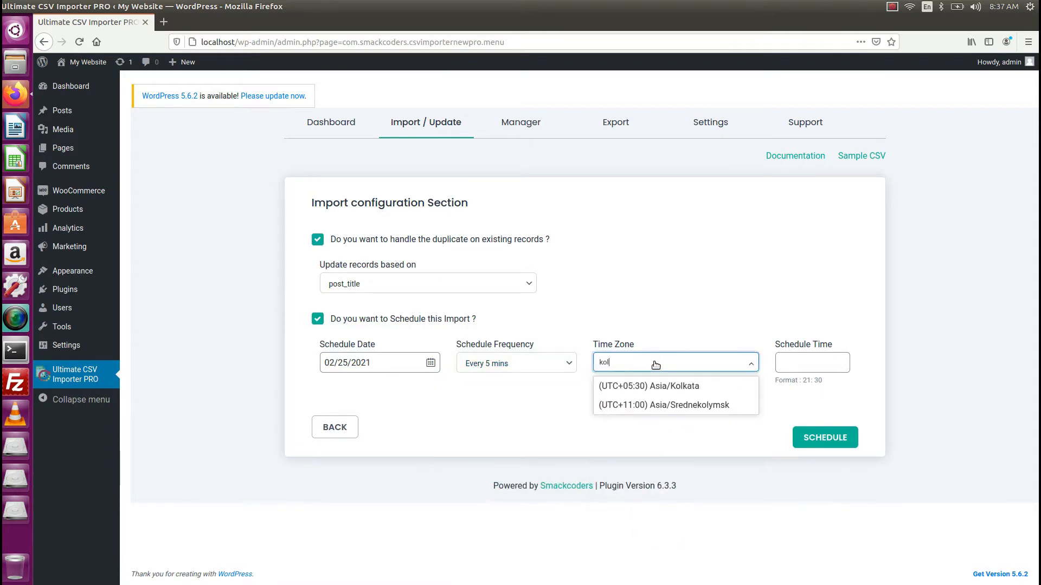
click(648, 385)
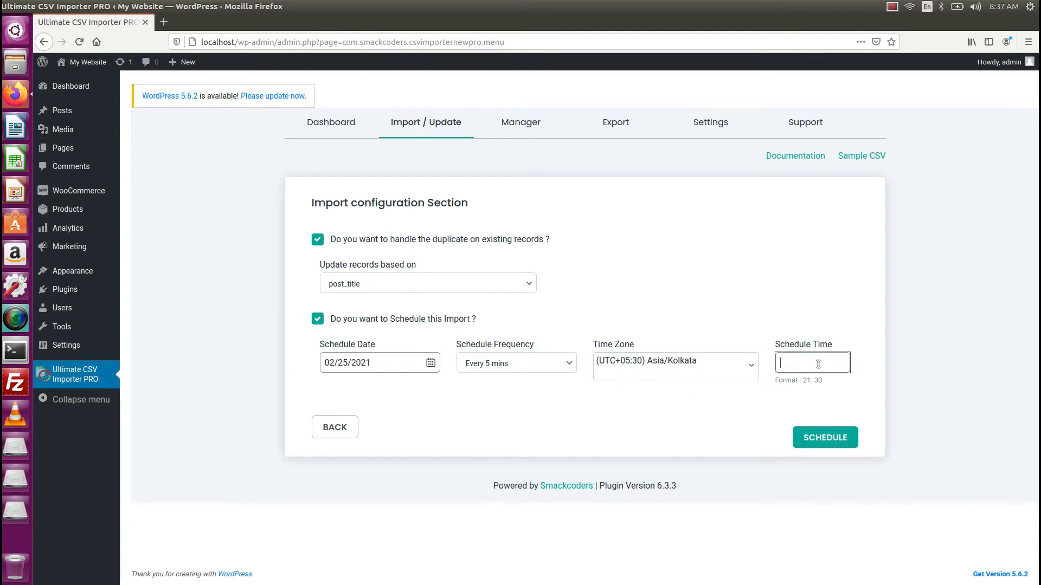
click(812, 363)
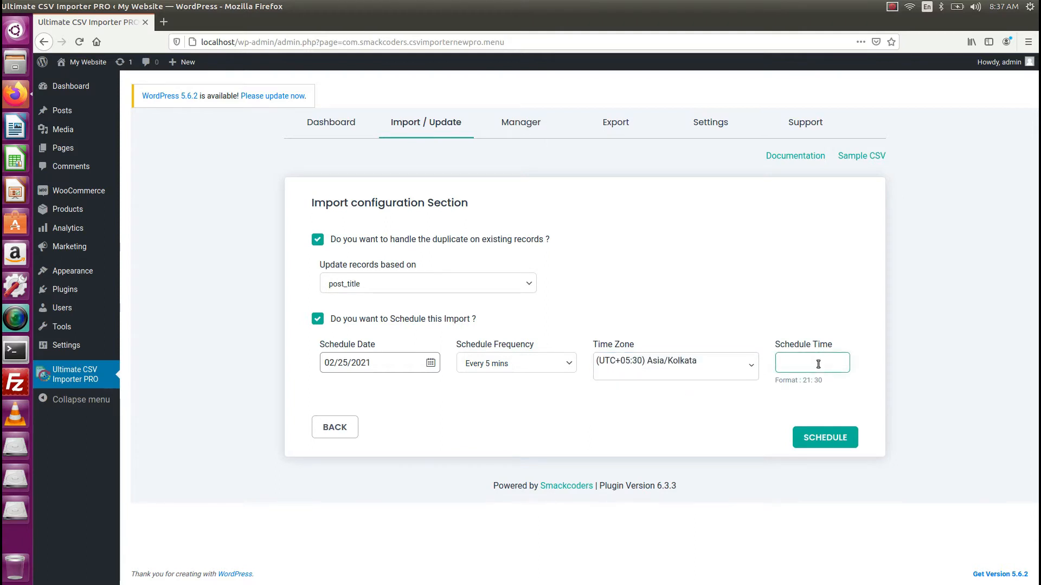
text(8)
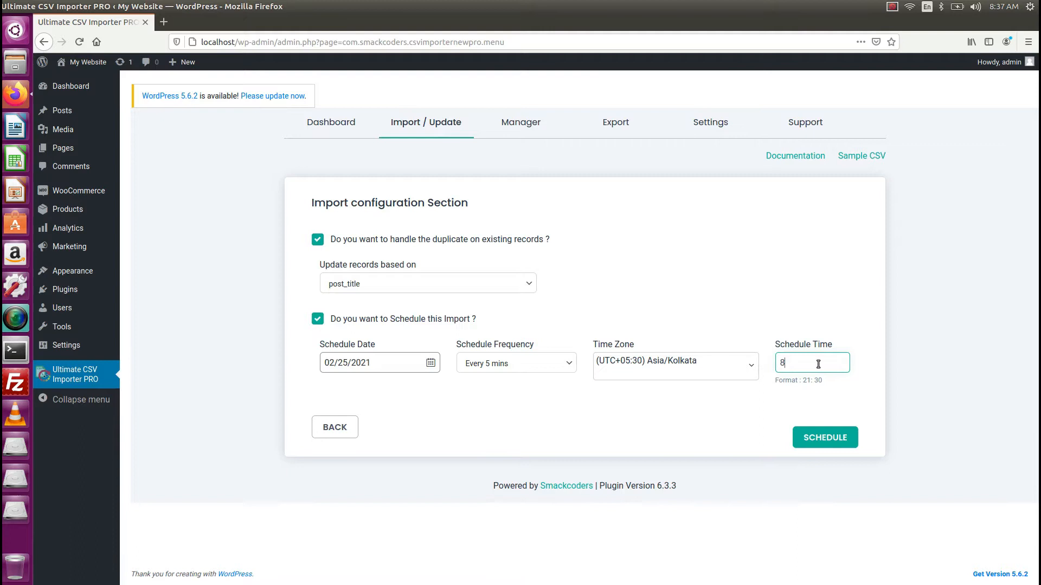
text(:39)
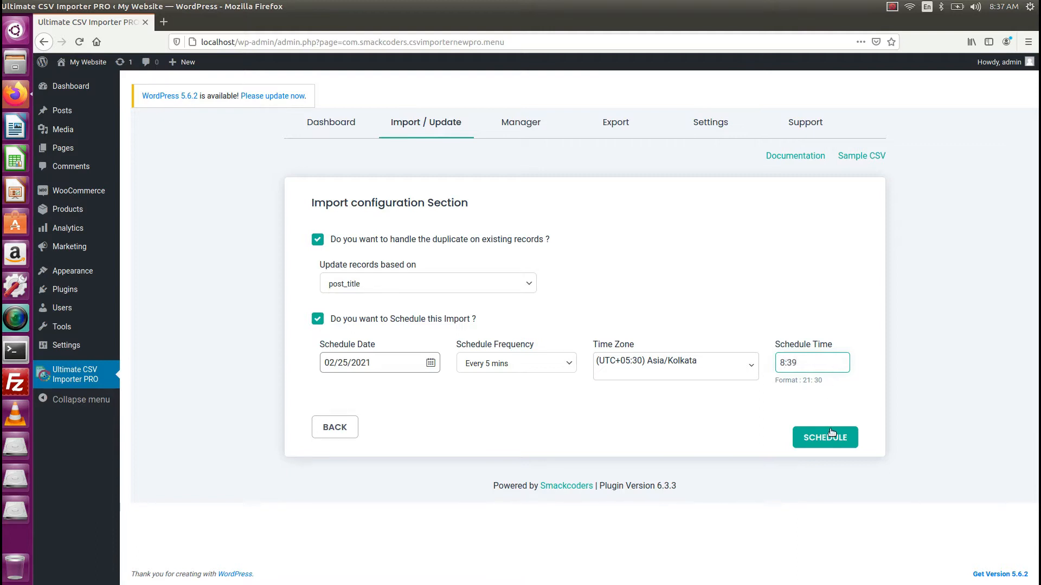
click(825, 437)
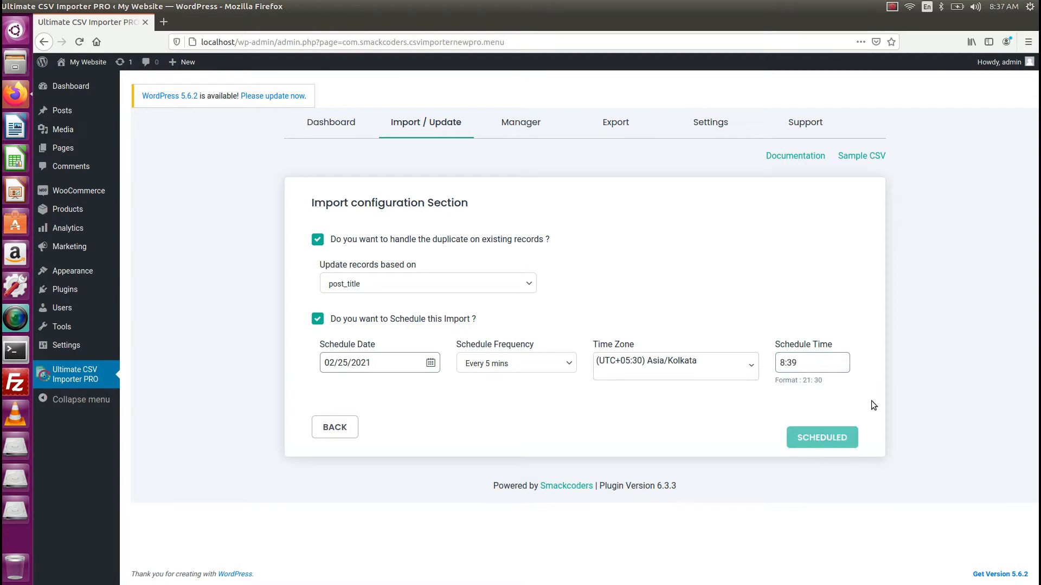
click(822, 438)
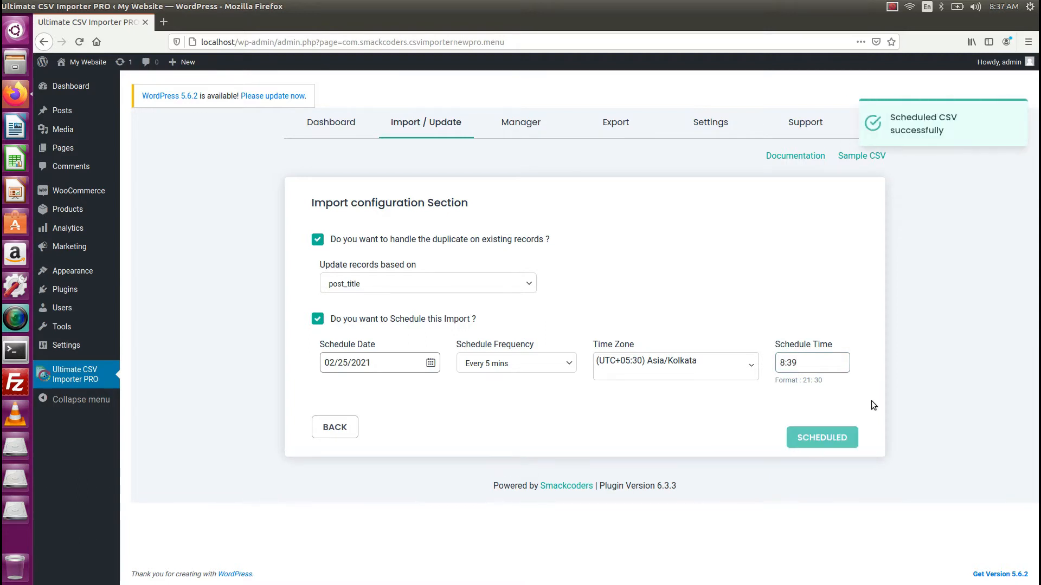
Refresh Smart Schedule to confirm post-csv.csv ran at 08:39:32, next at 08:44:32
click(521, 122)
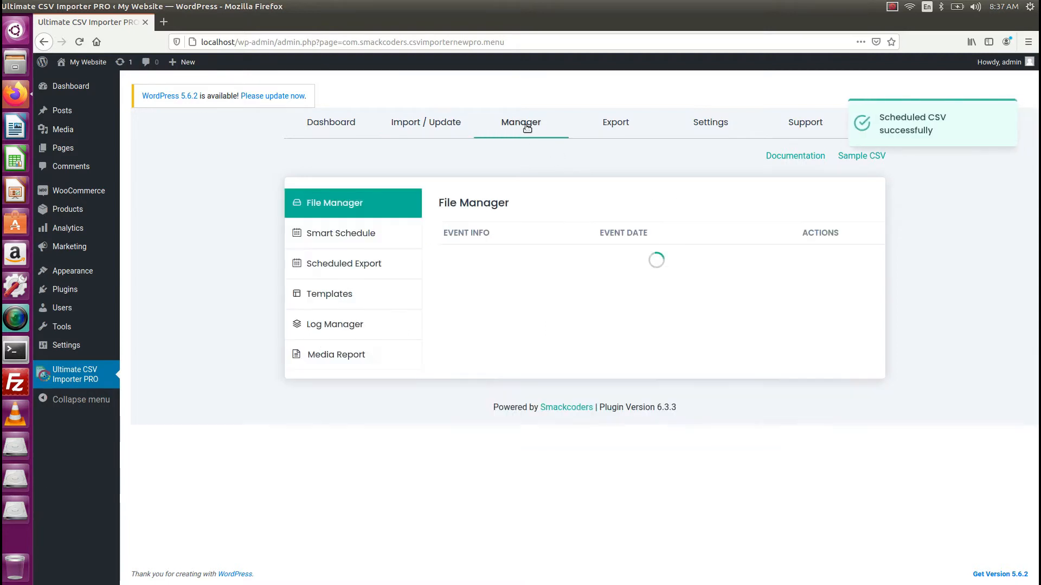
click(341, 233)
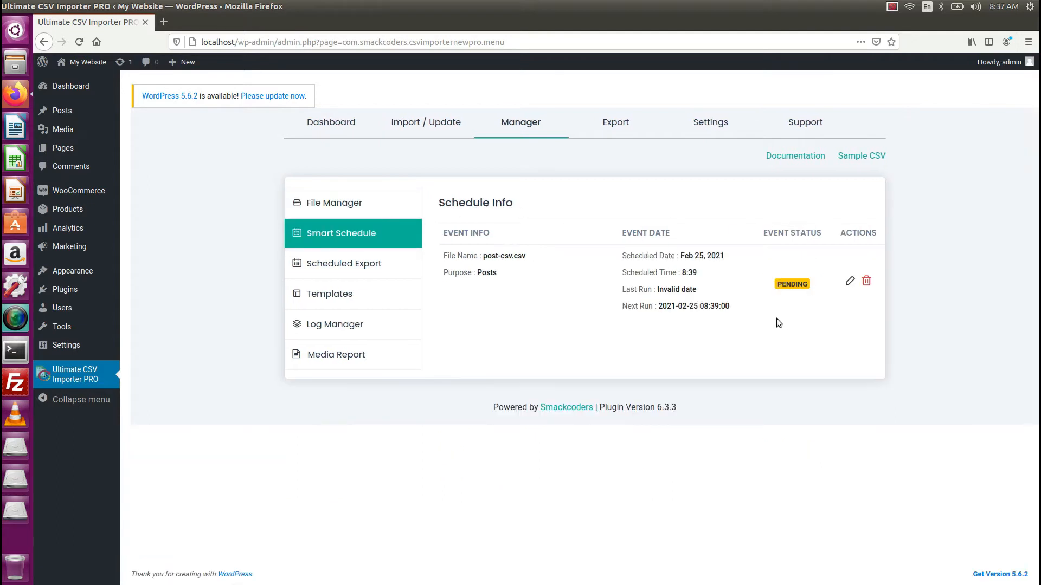
mouse_move(731, 287)
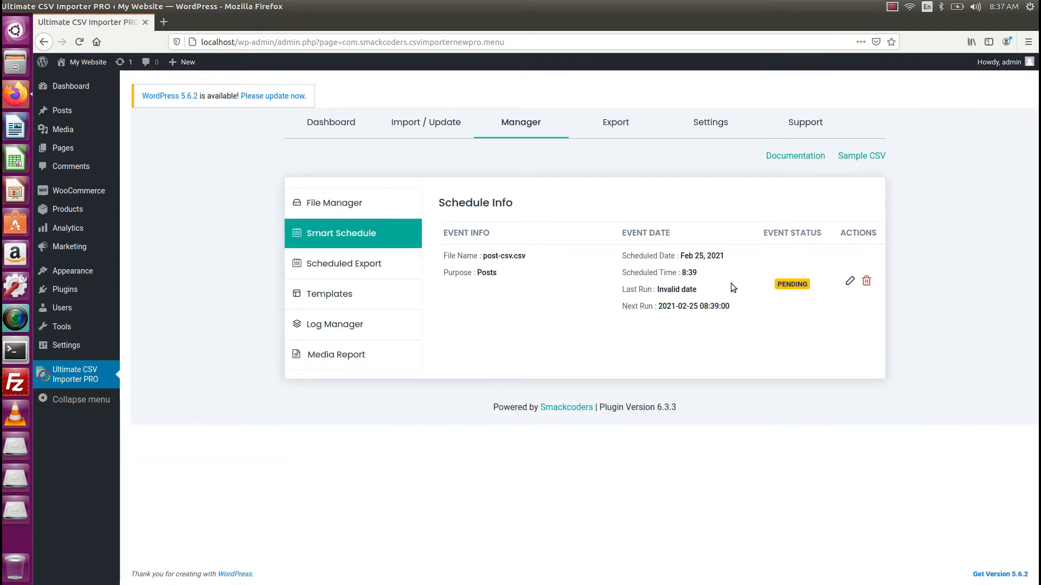
mouse_move(822, 299)
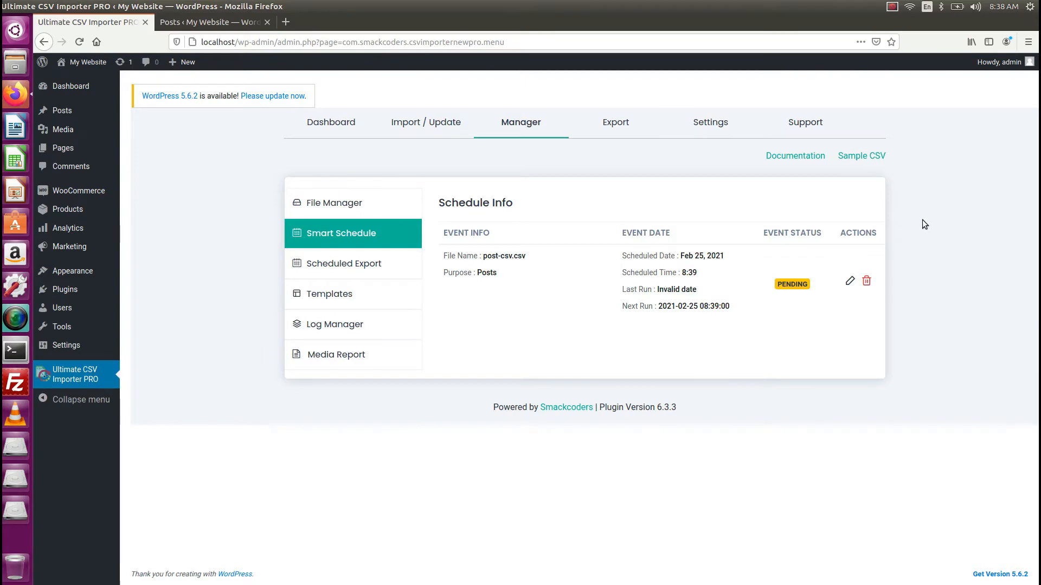
mouse_move(955, 337)
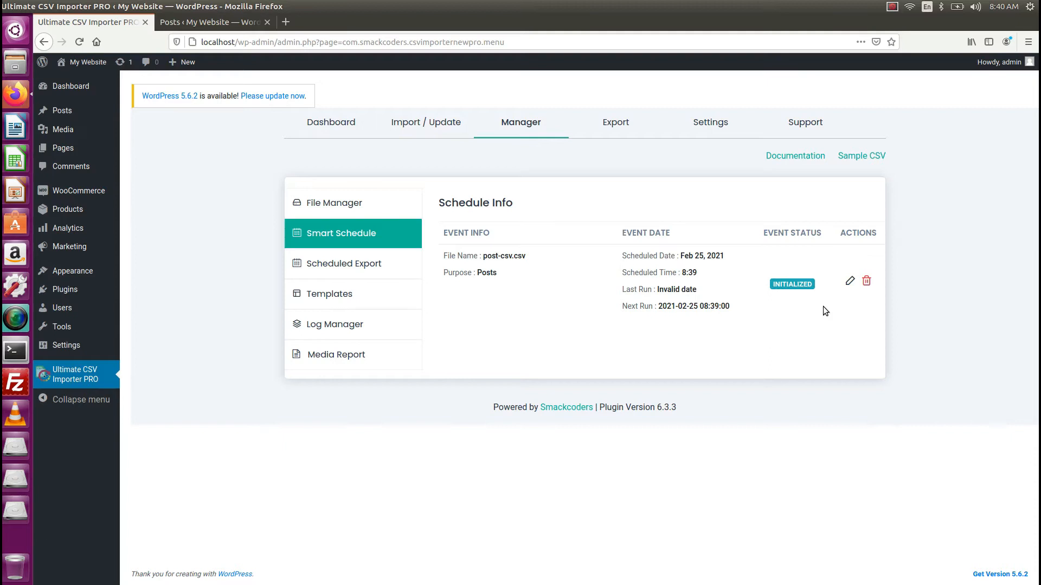
click(334, 203)
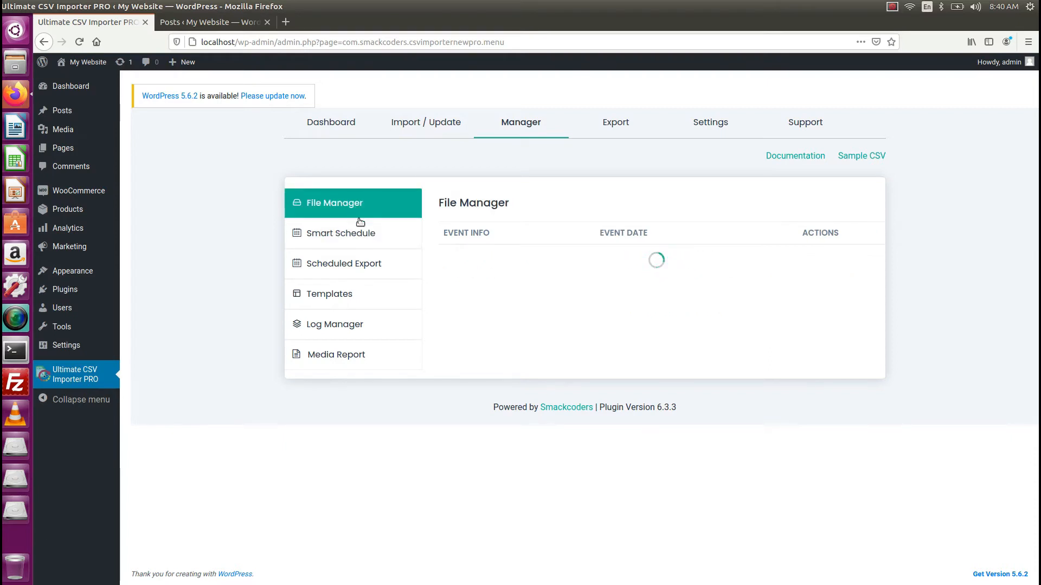
click(341, 233)
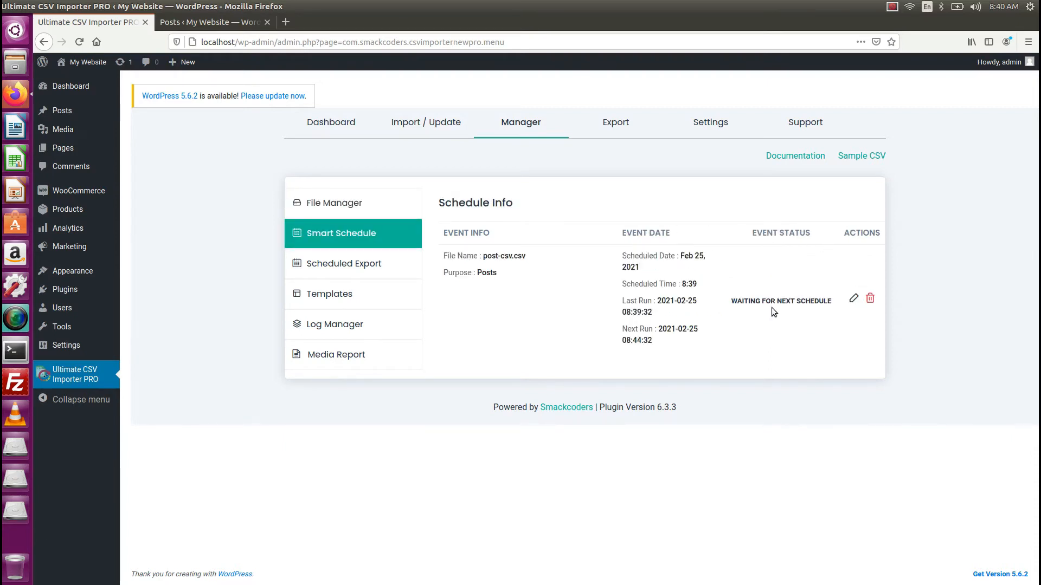
click(212, 22)
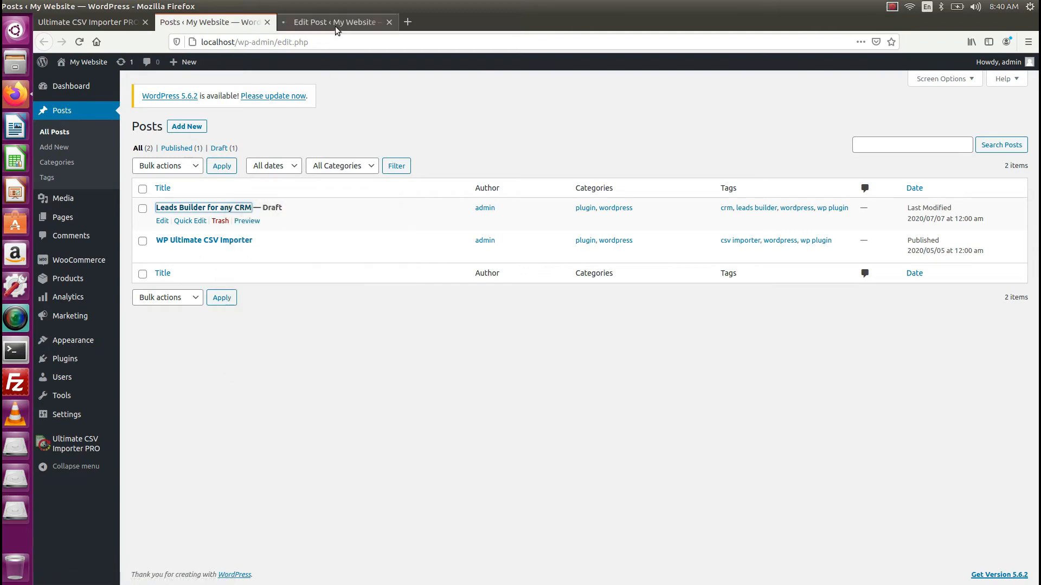
Open the Leads Builder for any CRM and WP Ultimate CSV Importer posts in the editor
click(335, 22)
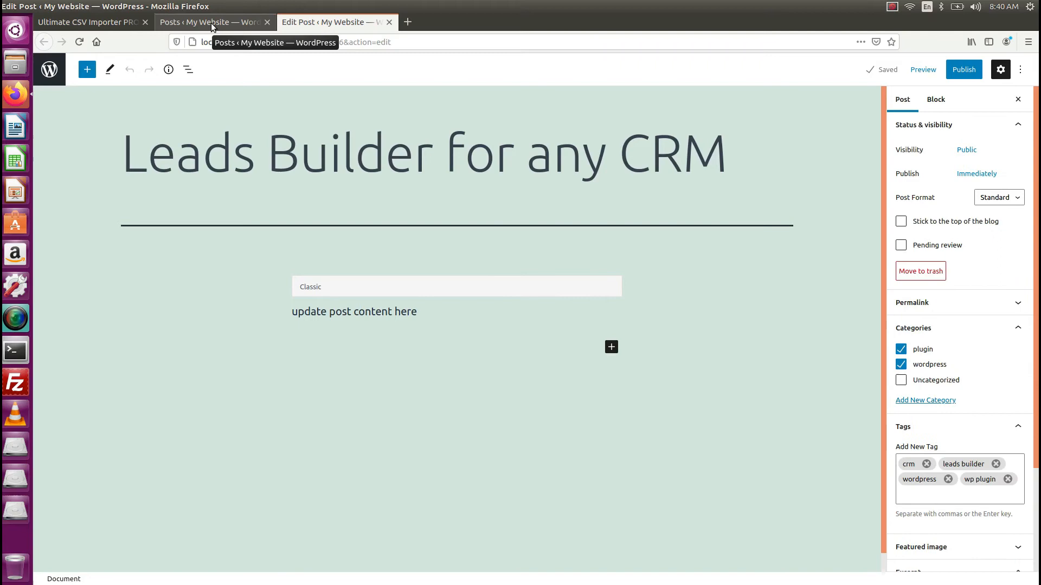
click(213, 22)
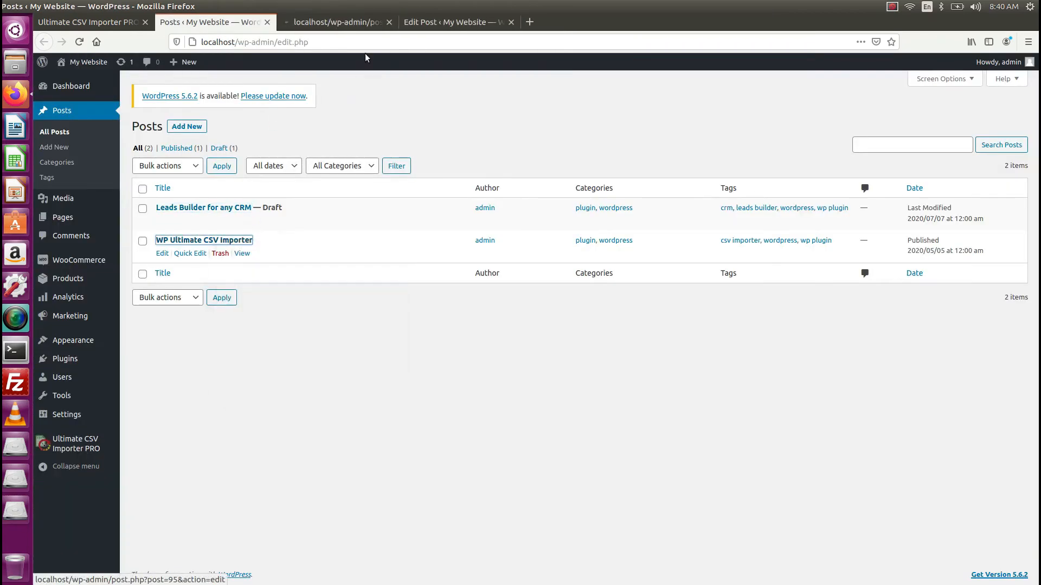
click(204, 240)
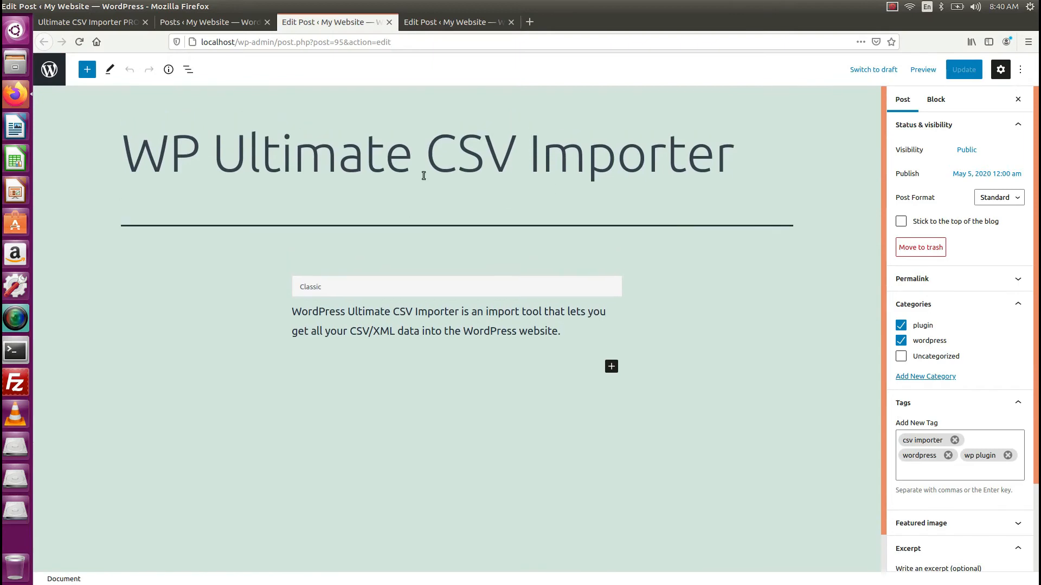
click(457, 22)
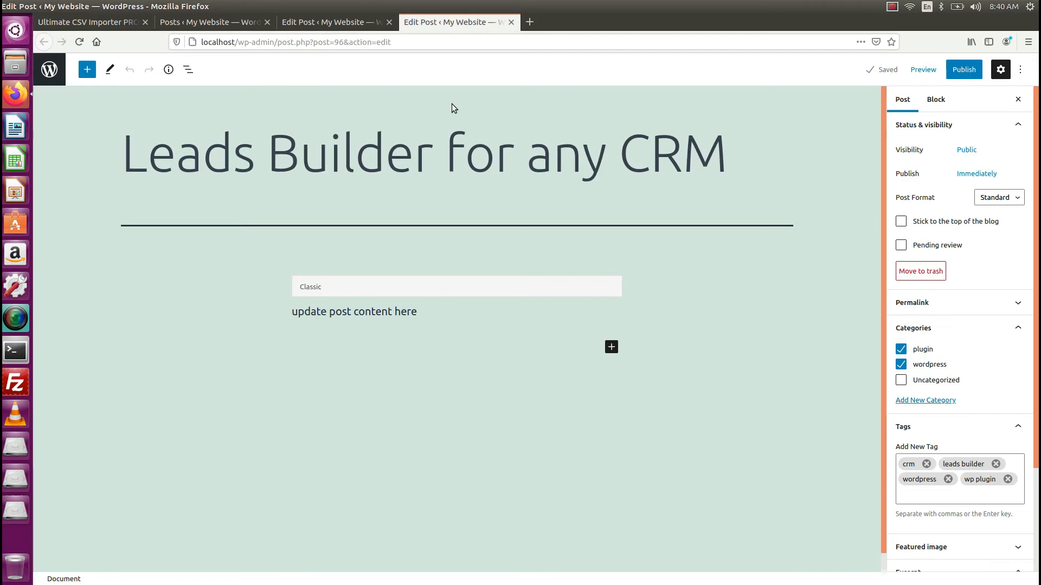
mouse_move(323, 167)
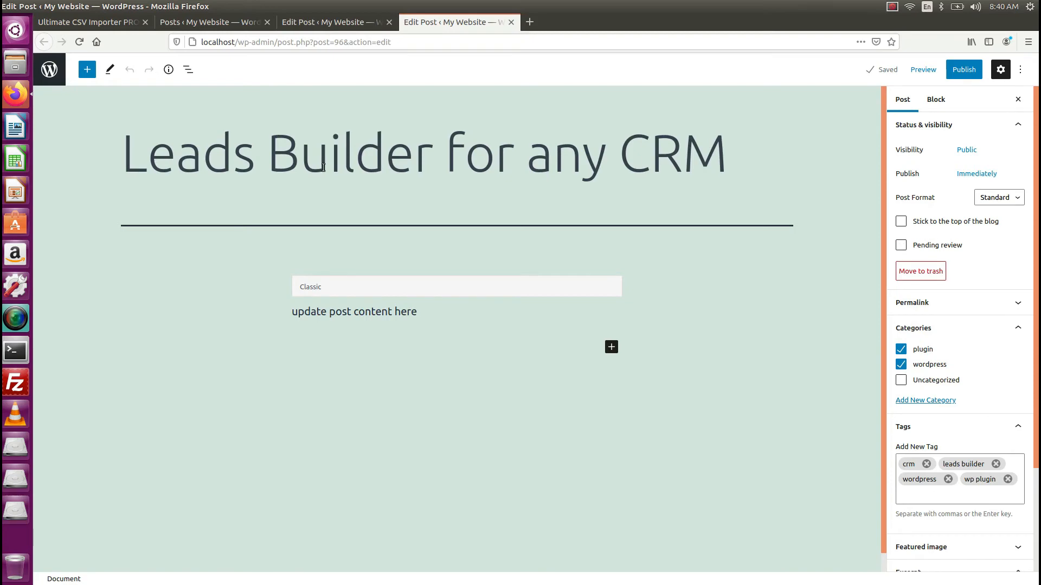
mouse_move(186, 266)
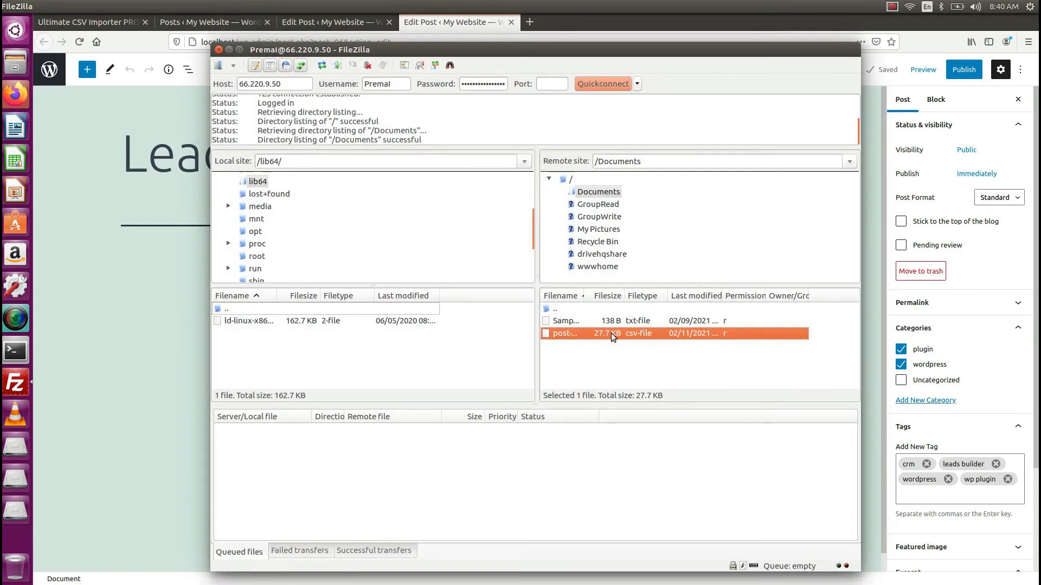
Download post-csv.csv via FileZilla and open it in LibreOffice Calc, dismissing recovery prompts
right_click(564, 334)
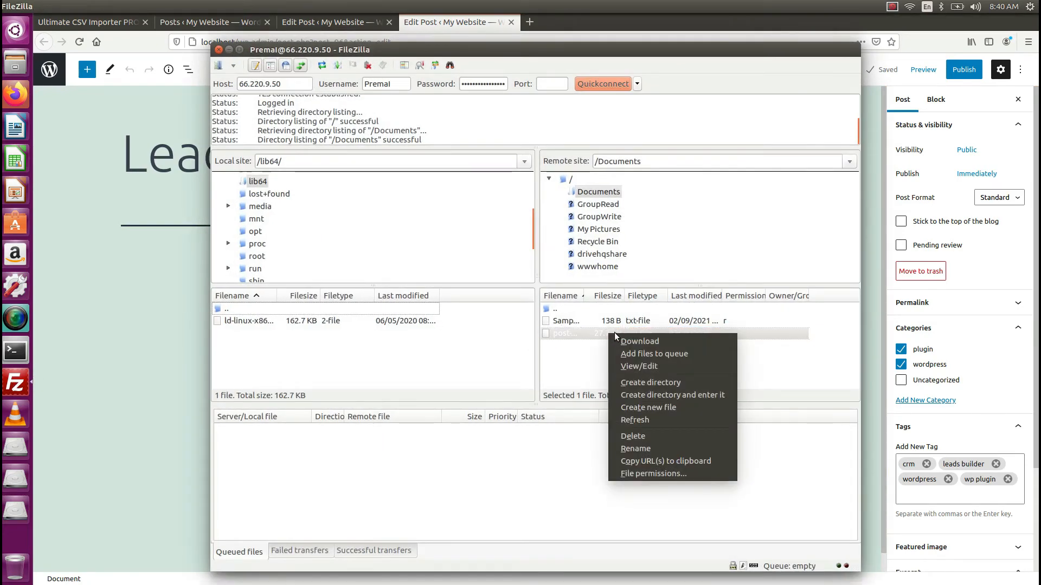
click(639, 341)
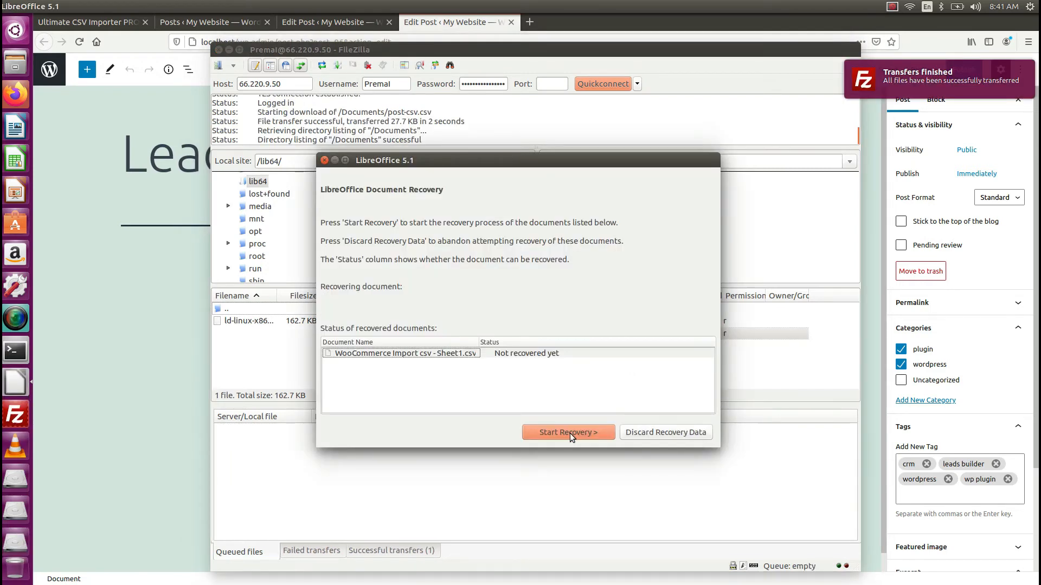
click(402, 353)
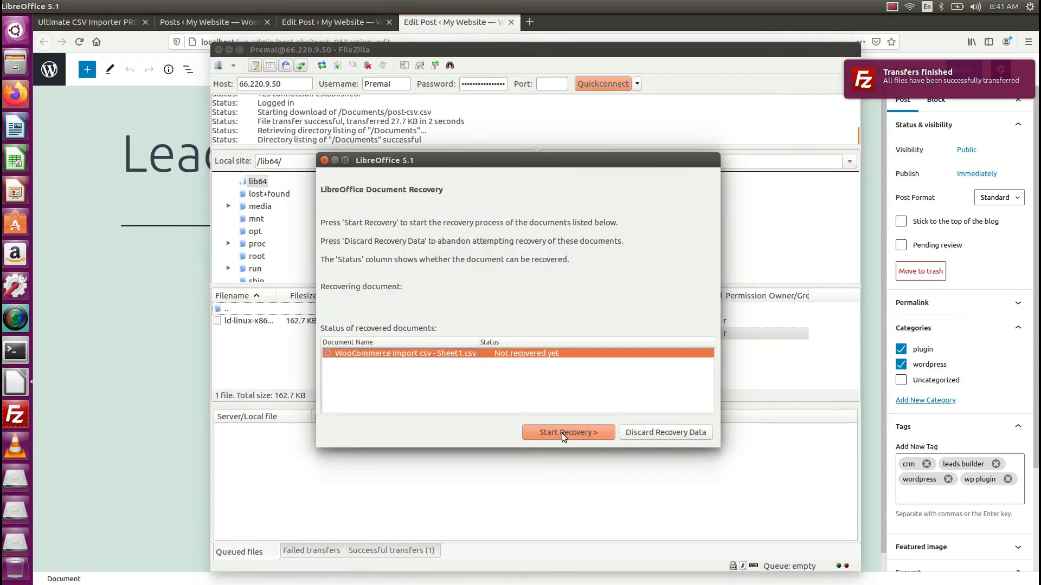
click(568, 432)
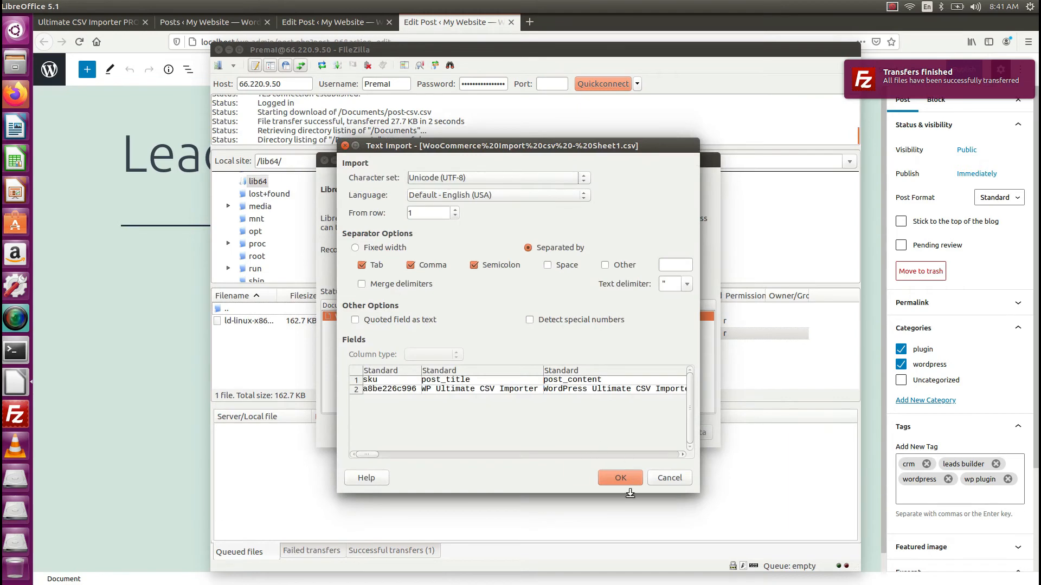
click(618, 478)
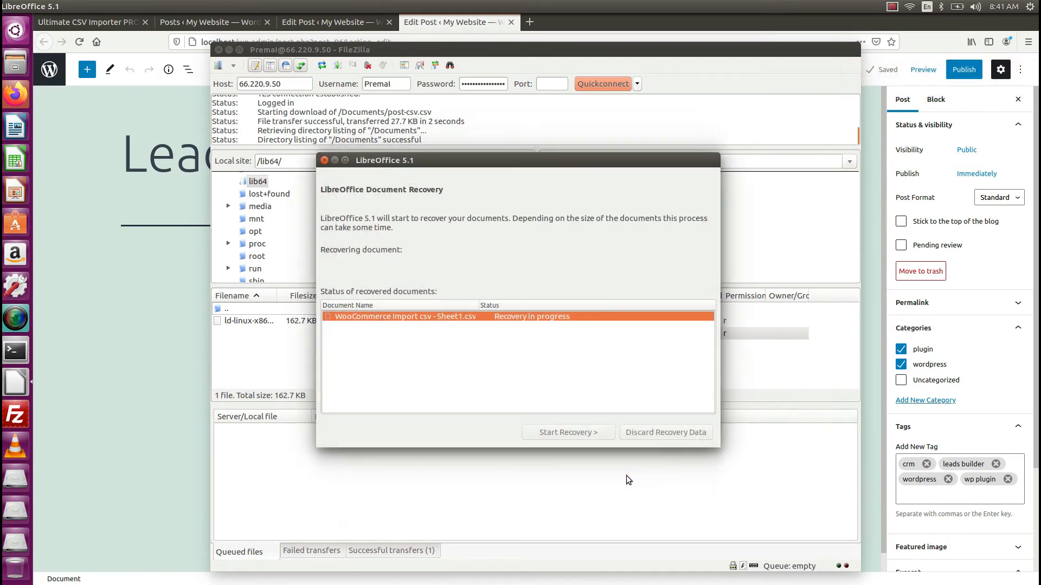
click(568, 432)
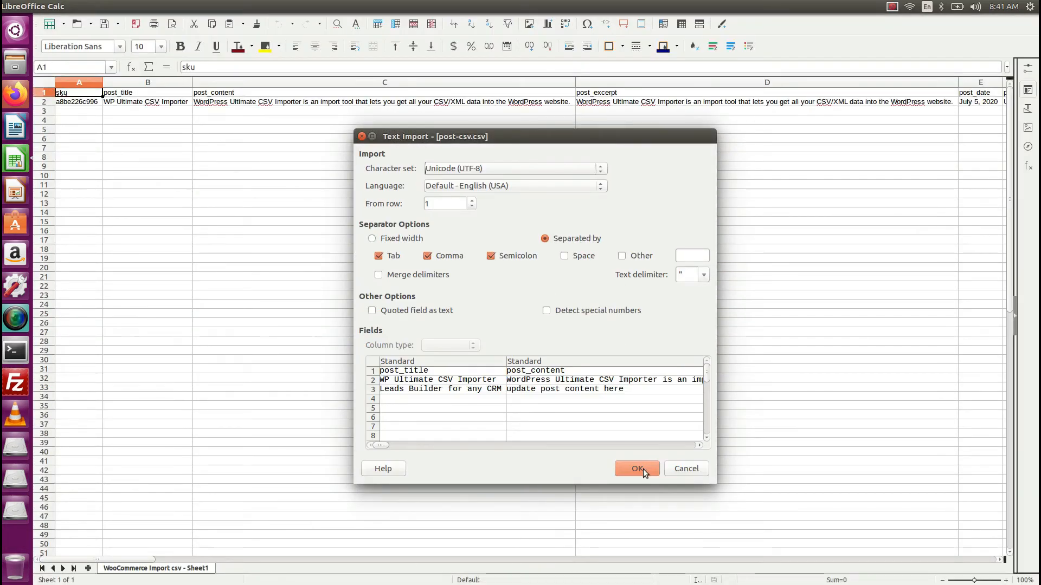
Accept the text import and clear the Leads Builder row's old post_content
click(637, 469)
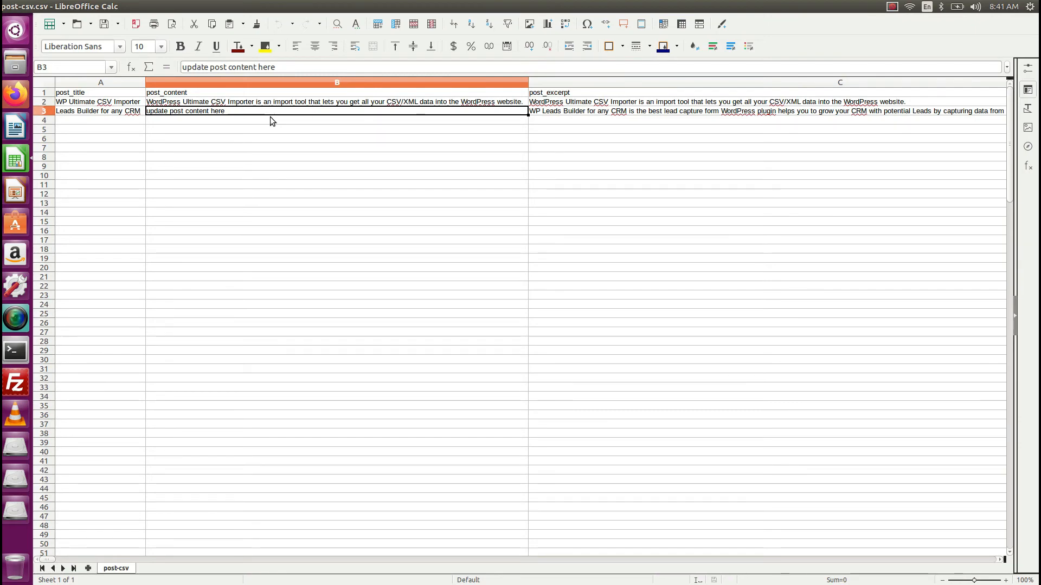
key(Delete)
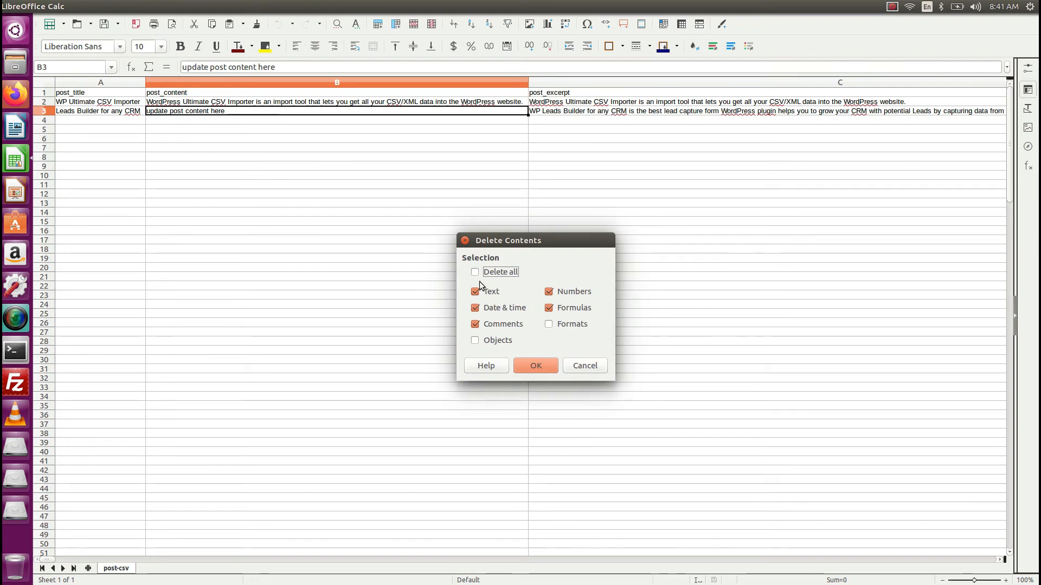
click(536, 365)
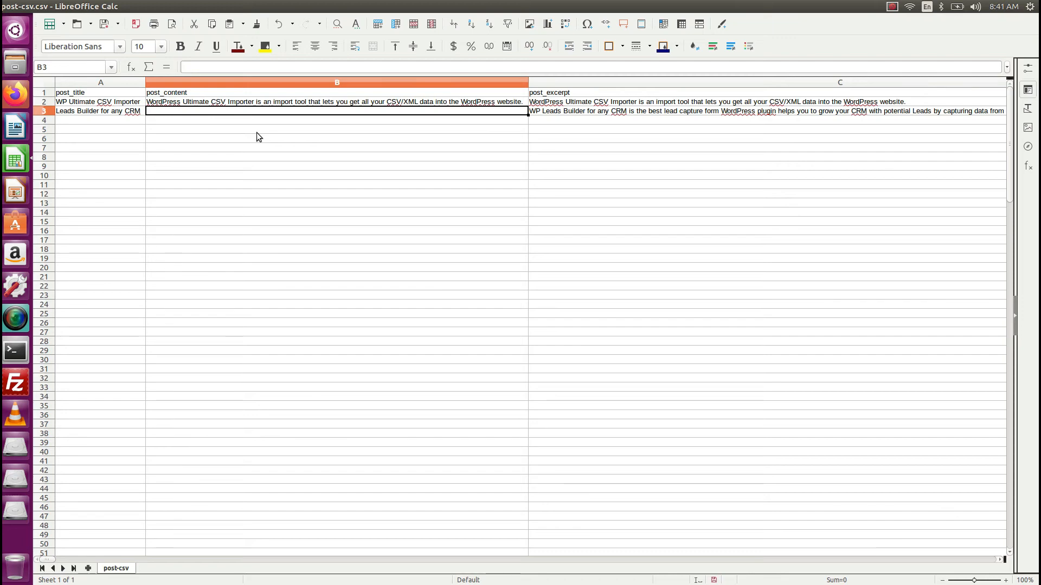
Enter 'Provide content for leads builder for any crm post here' and save as Text CSV
text(Provide)
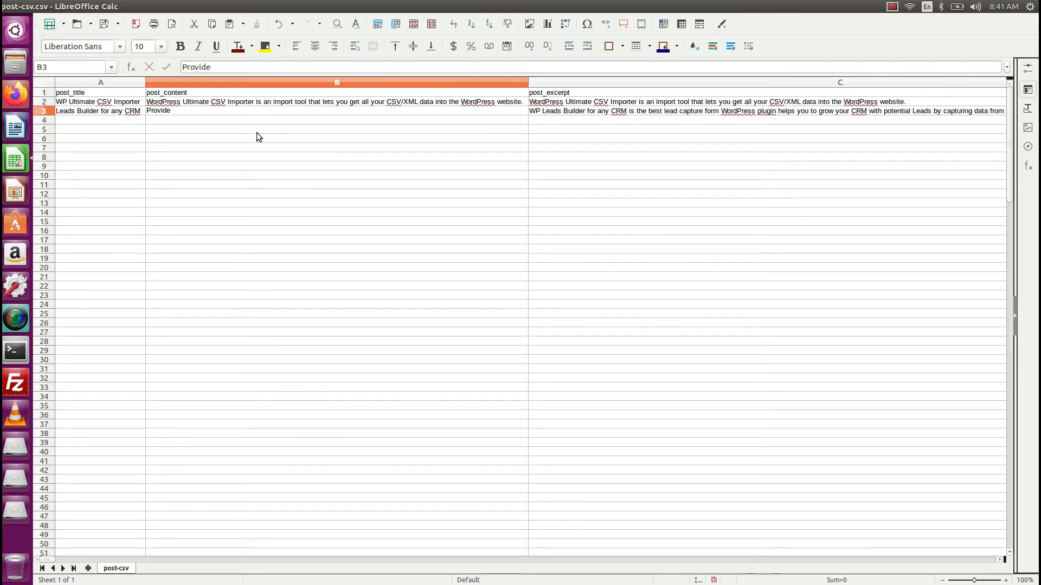
text(content for)
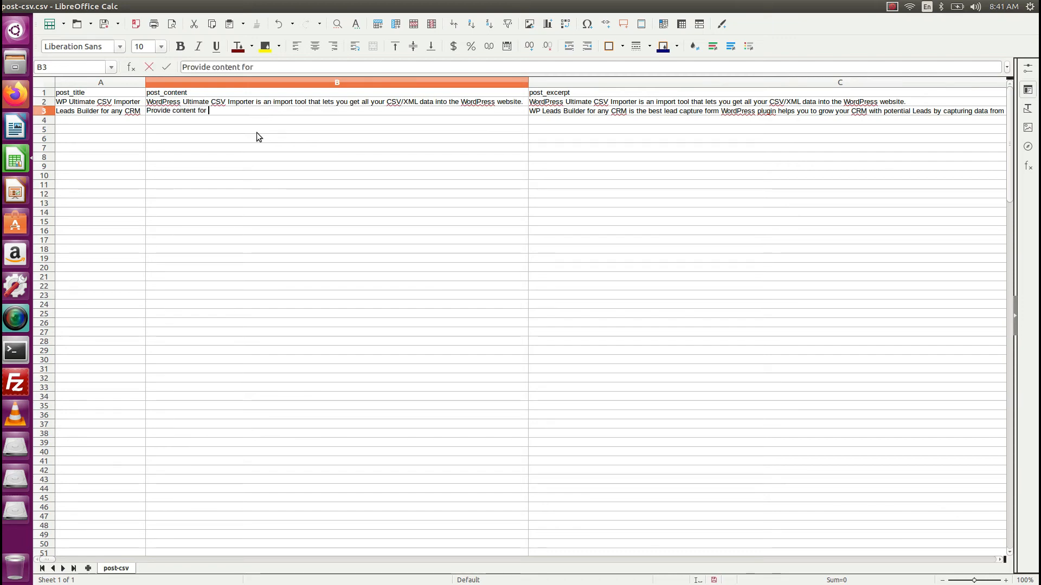
text(leads builder for)
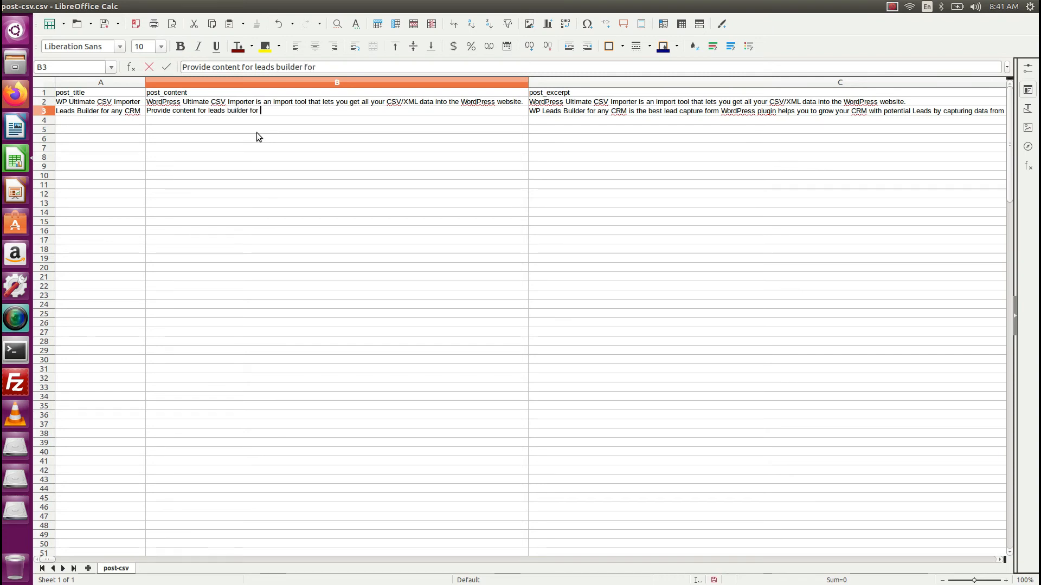
text(any crm p)
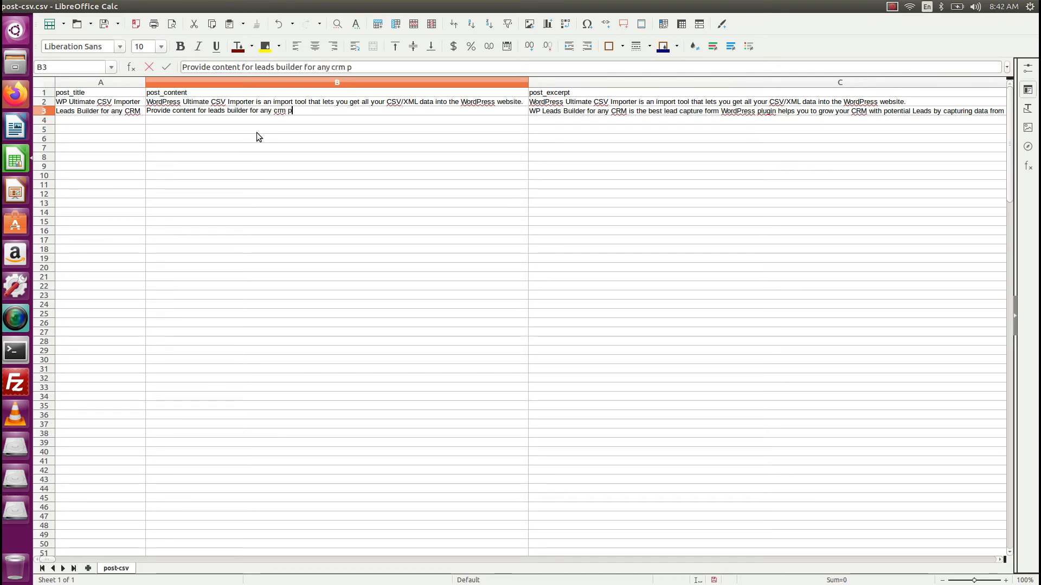
text(ost)
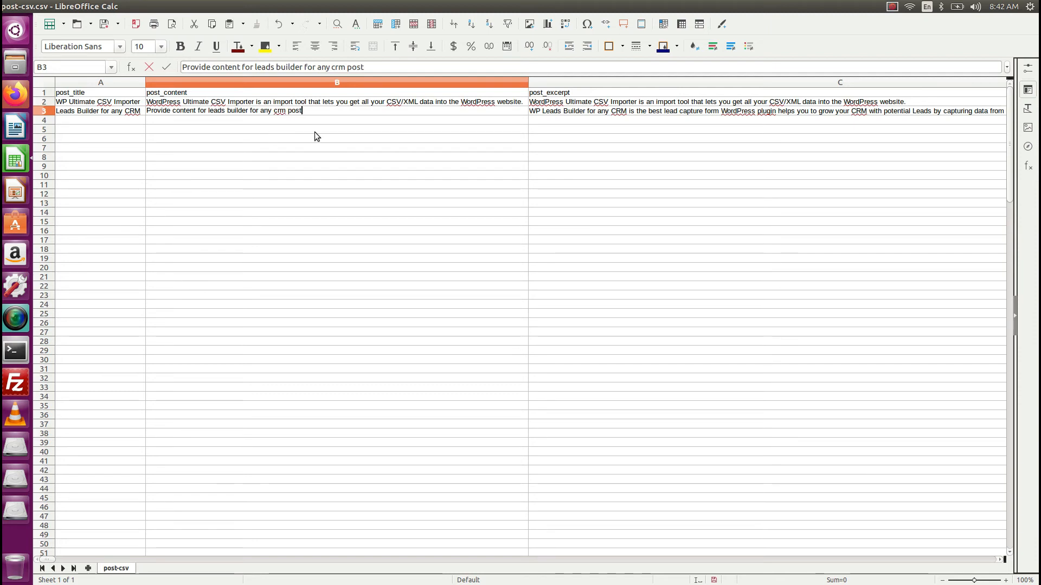
text(here)
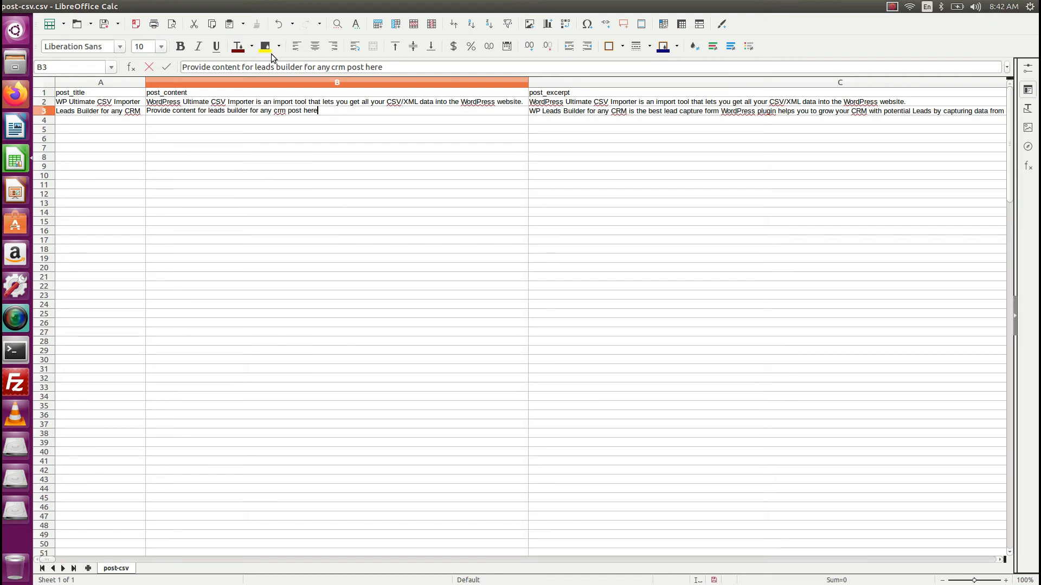
mouse_move(104, 24)
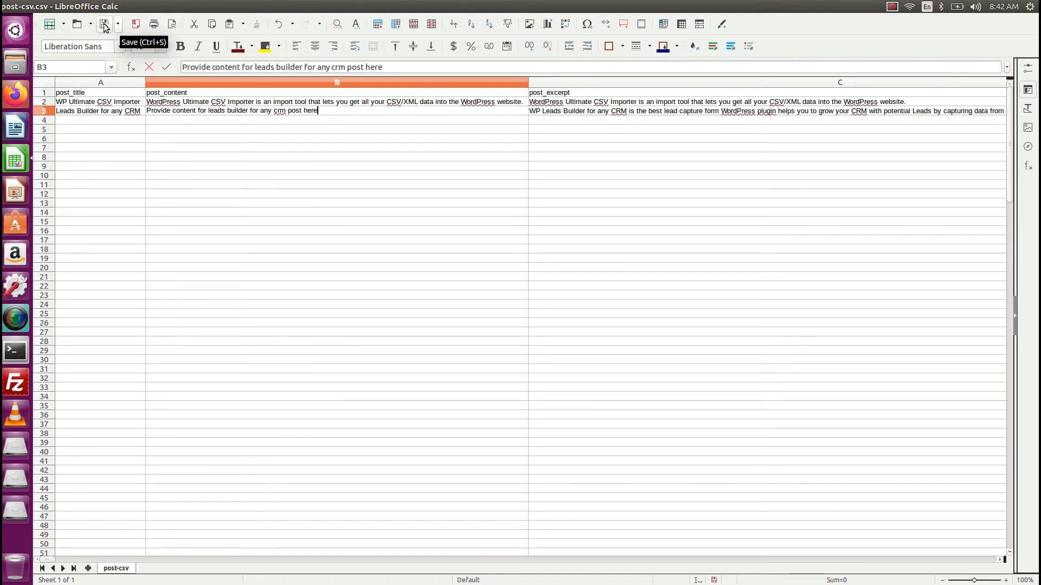
click(103, 24)
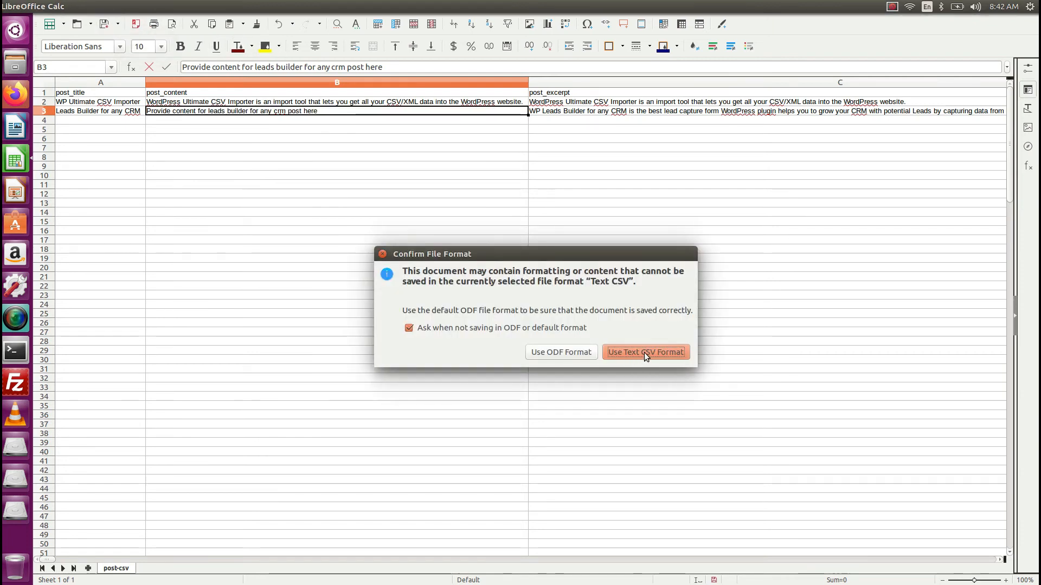
mouse_move(642, 353)
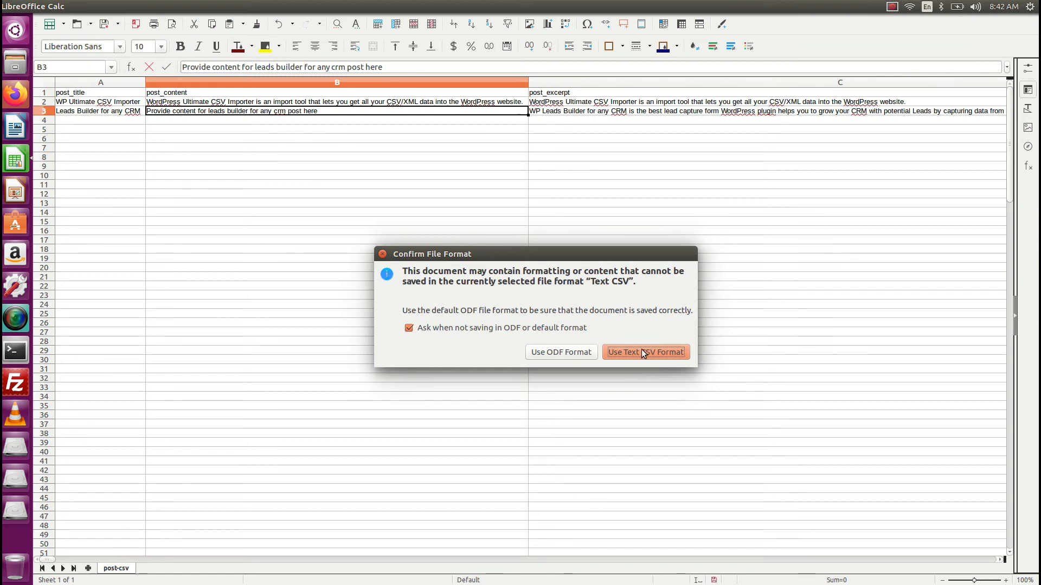
click(644, 352)
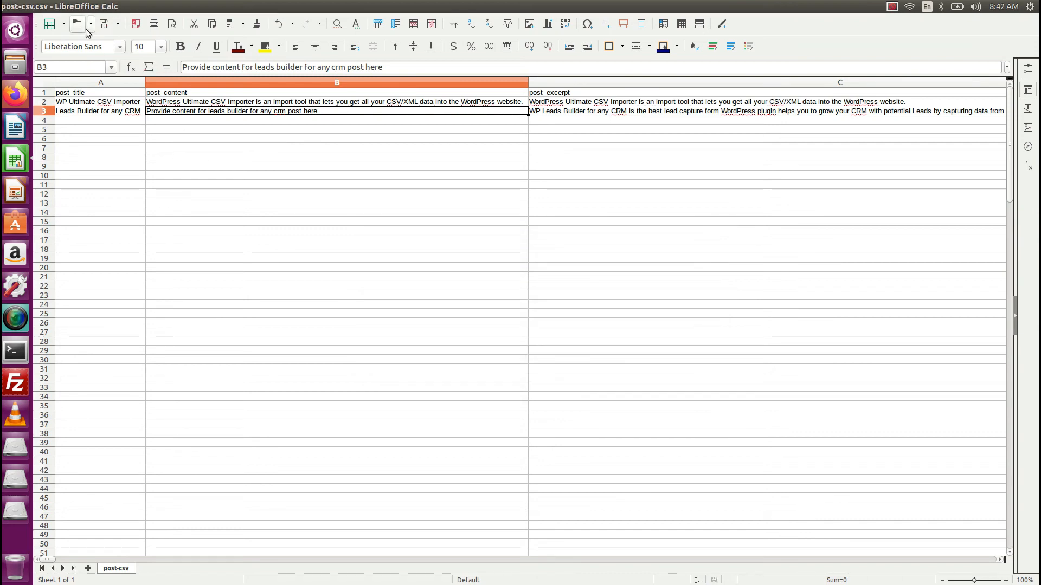
mouse_move(279, 249)
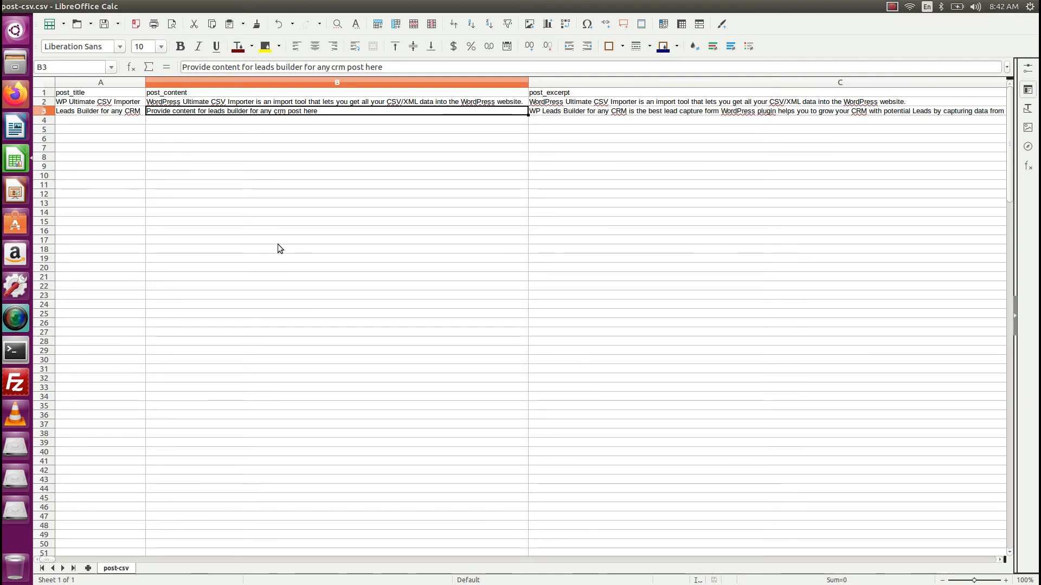
mouse_move(38, 147)
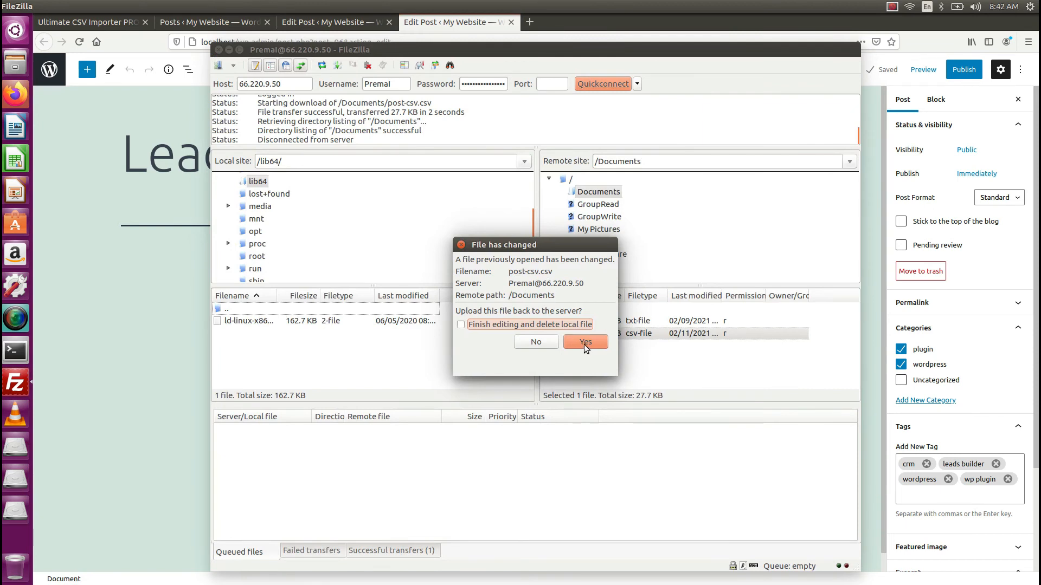
Upload the edited post-csv.csv to the server's Documents folder and return to the WordPress Posts list
click(584, 341)
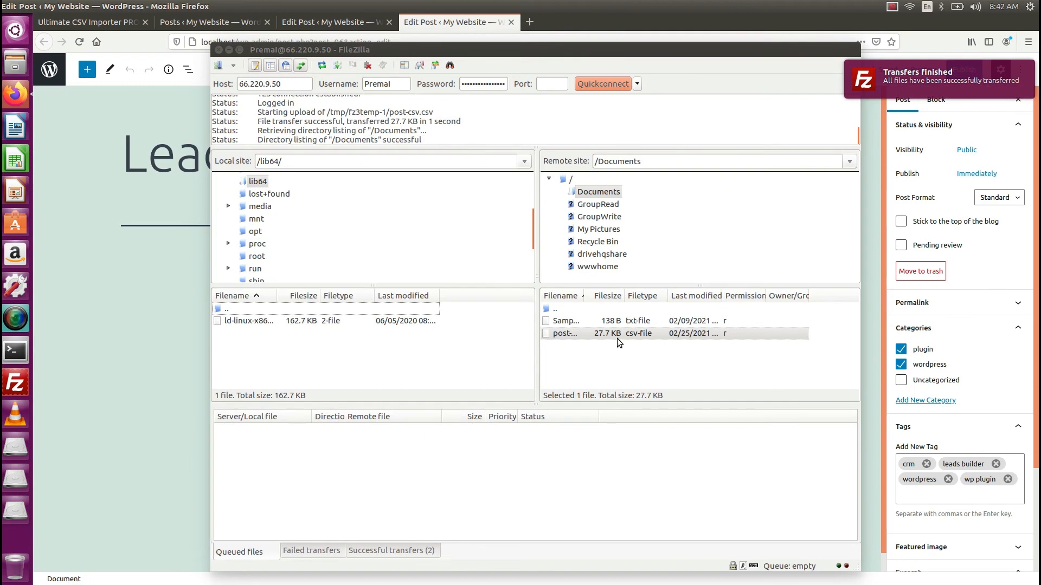
click(206, 22)
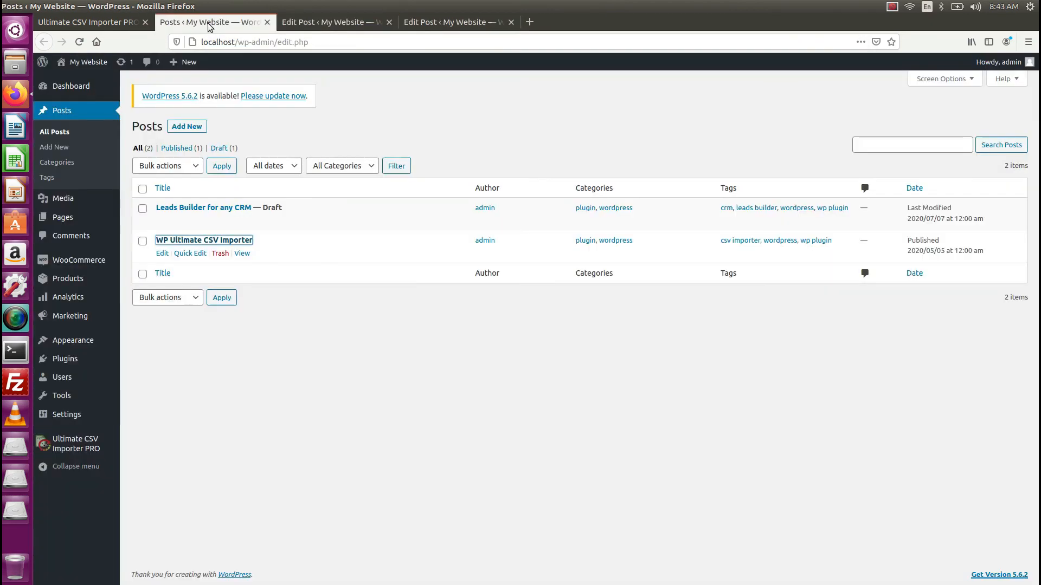
Check the importer's Smart Schedule list for the post-csv.csv scheduled run status
click(89, 21)
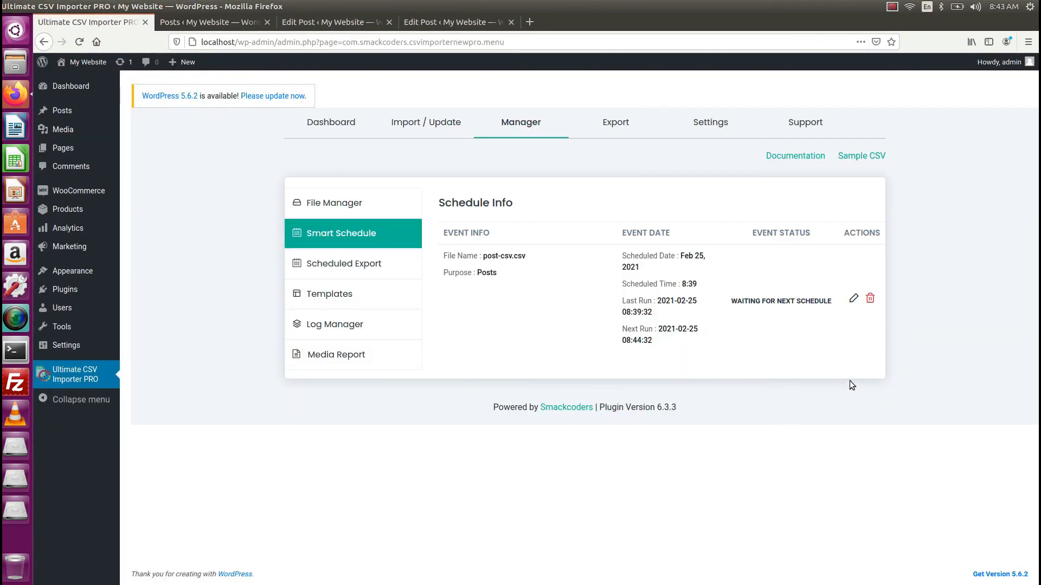
mouse_move(653, 351)
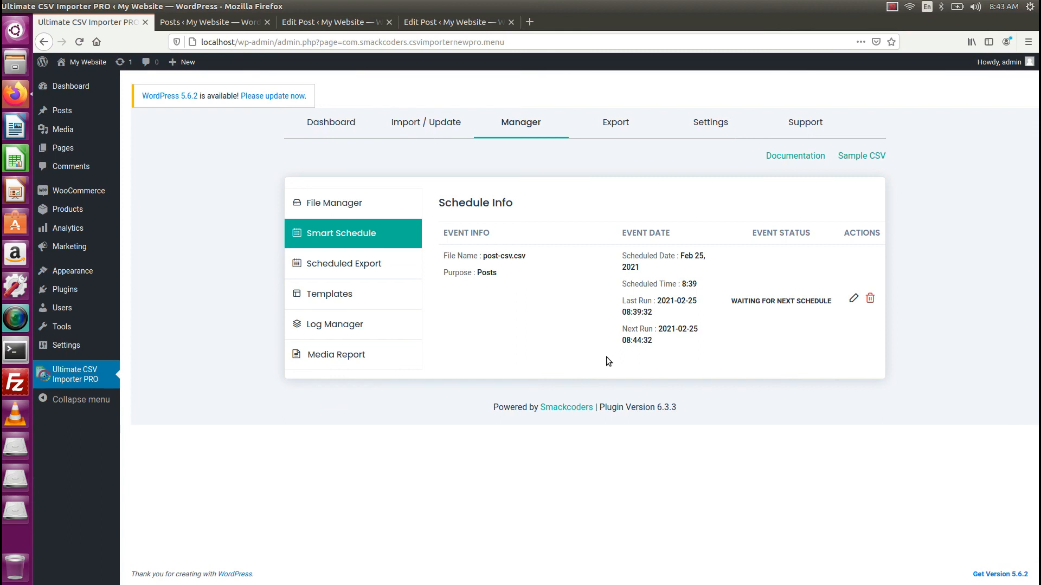
mouse_move(611, 364)
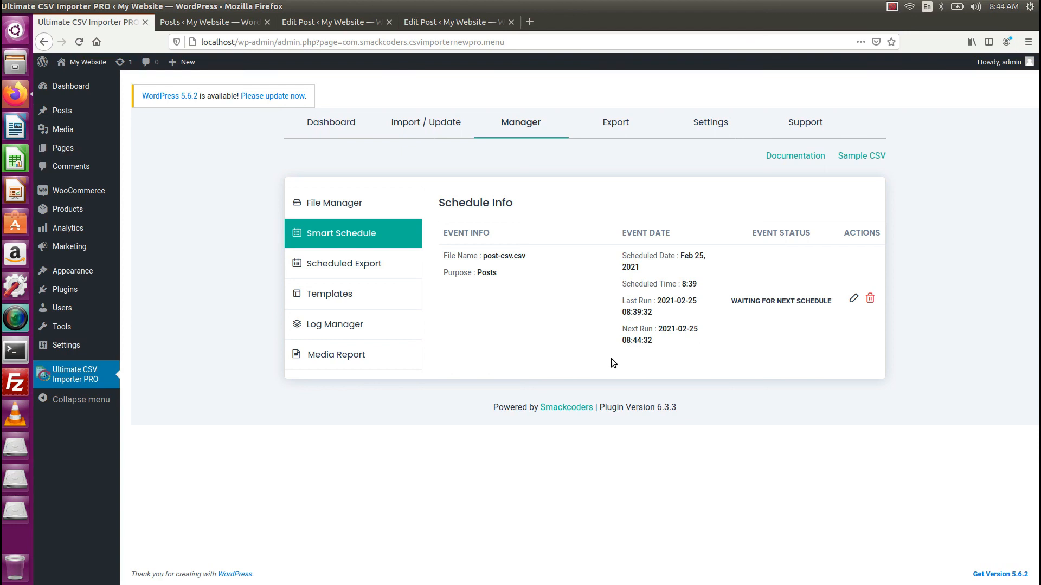
mouse_move(352, 203)
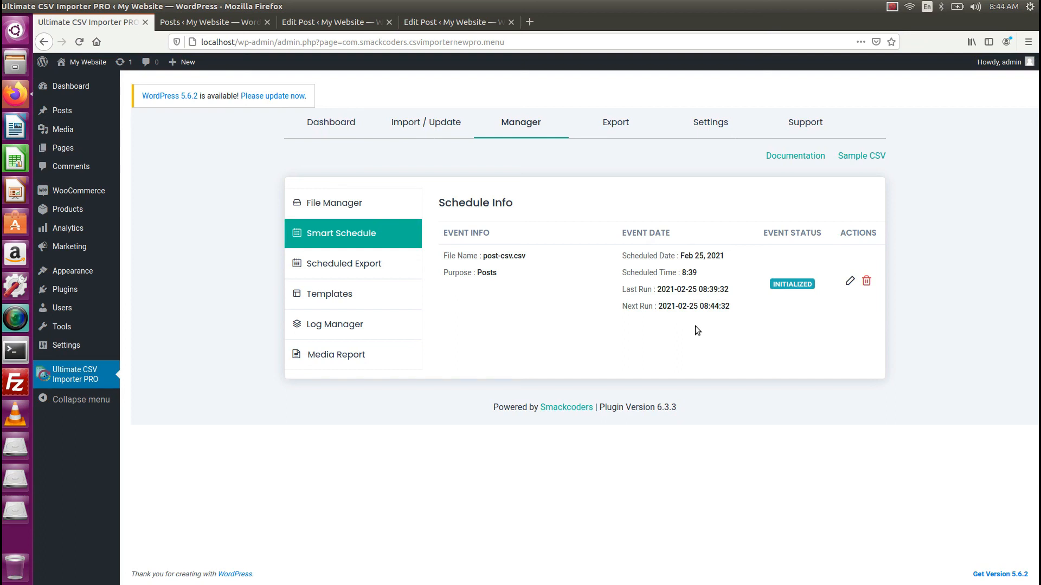
mouse_move(352, 203)
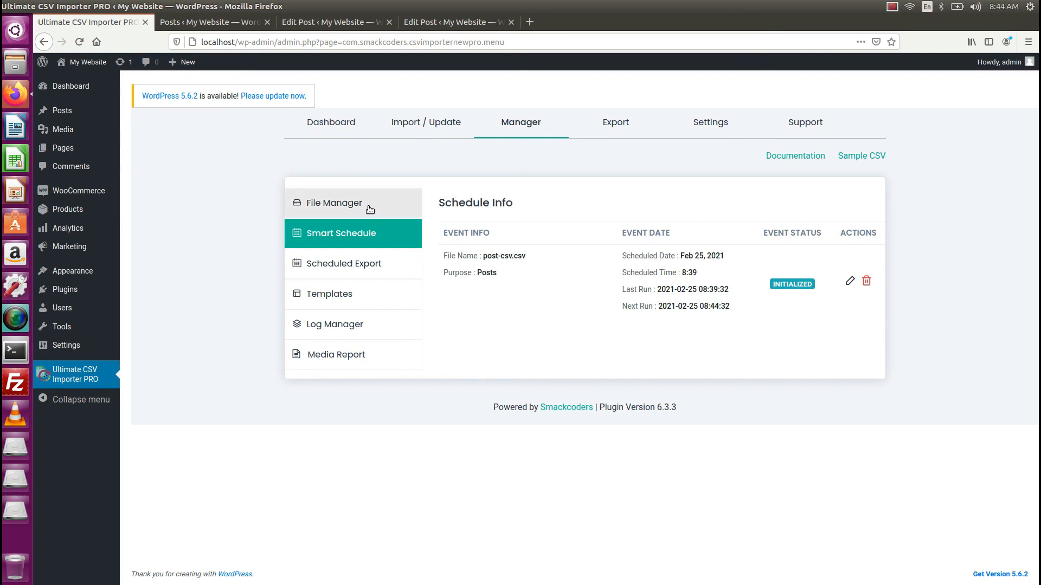
mouse_move(729, 346)
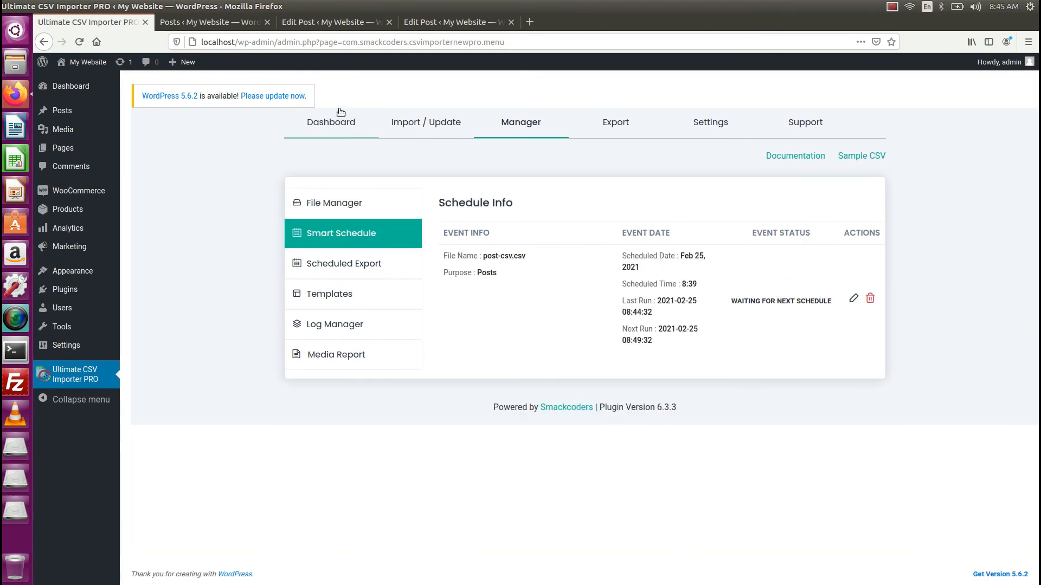
View the WP Ultimate CSV Importer and Leads Builder for any CRM edit pages, then reload Leads Builder
click(456, 22)
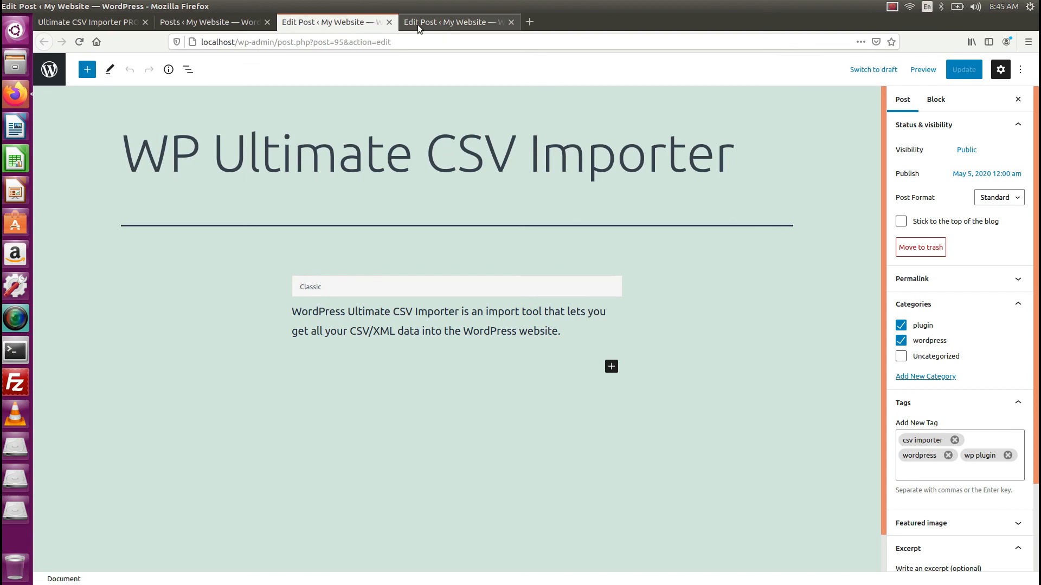
click(458, 22)
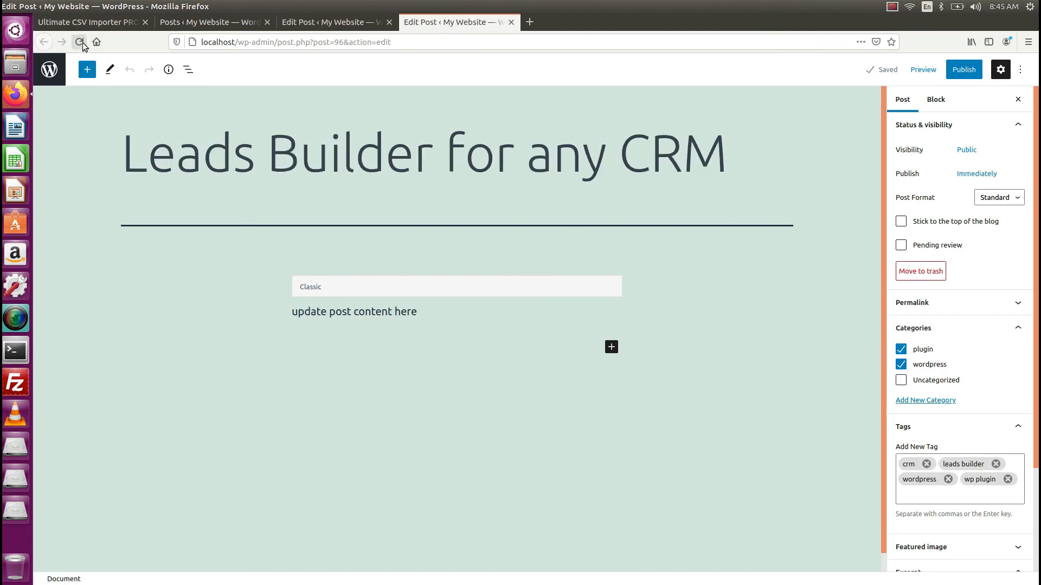
click(79, 42)
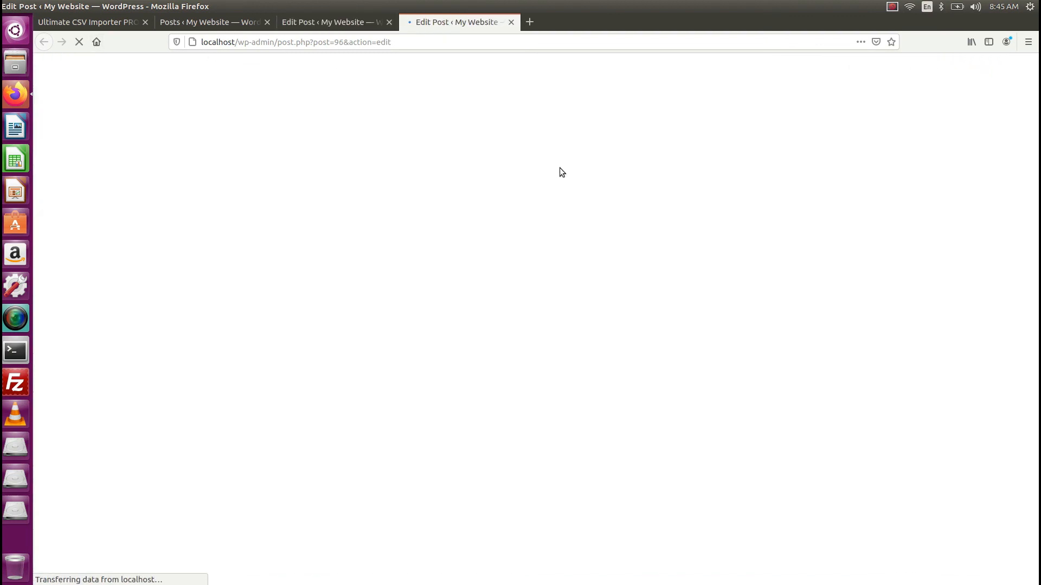